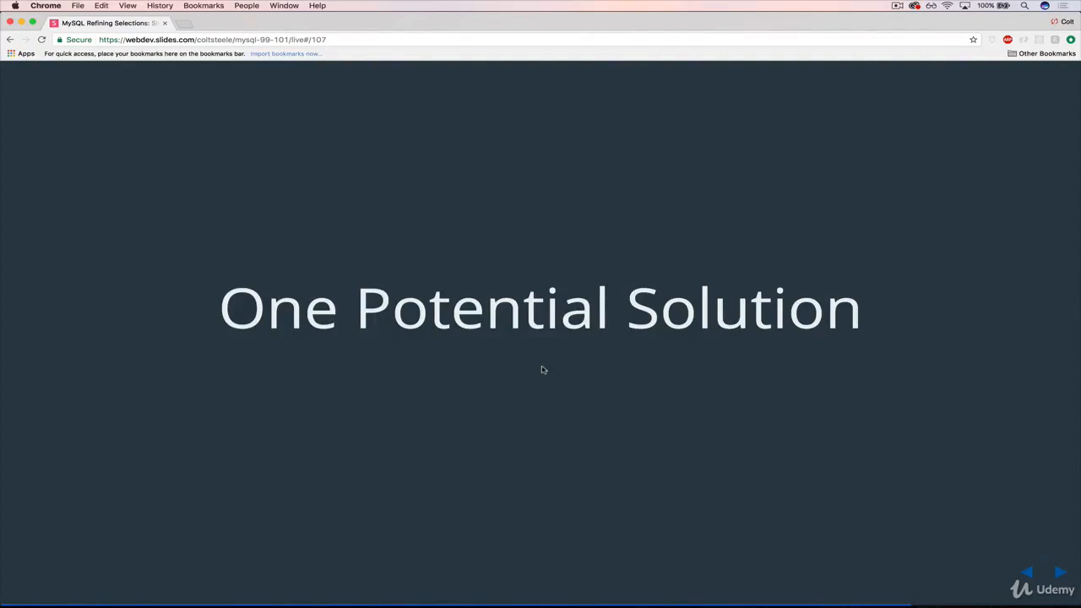
# Show the slide proposing SELECT MAX(pages), title FROM books, then return to the MySQL terminal.
pyautogui.click(1027, 573)
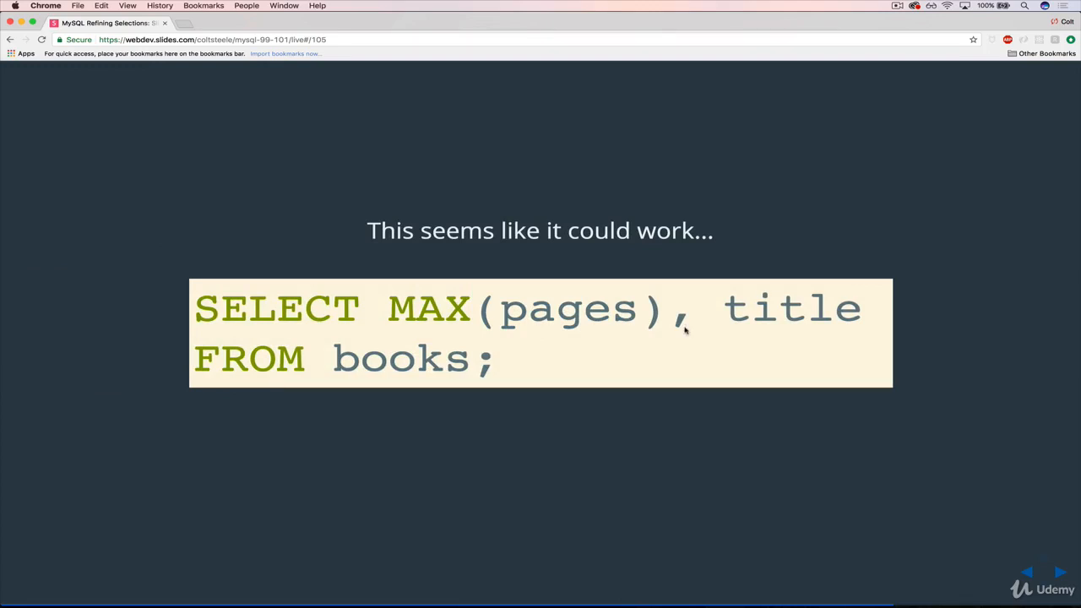
pyautogui.doubleClick(568, 307)
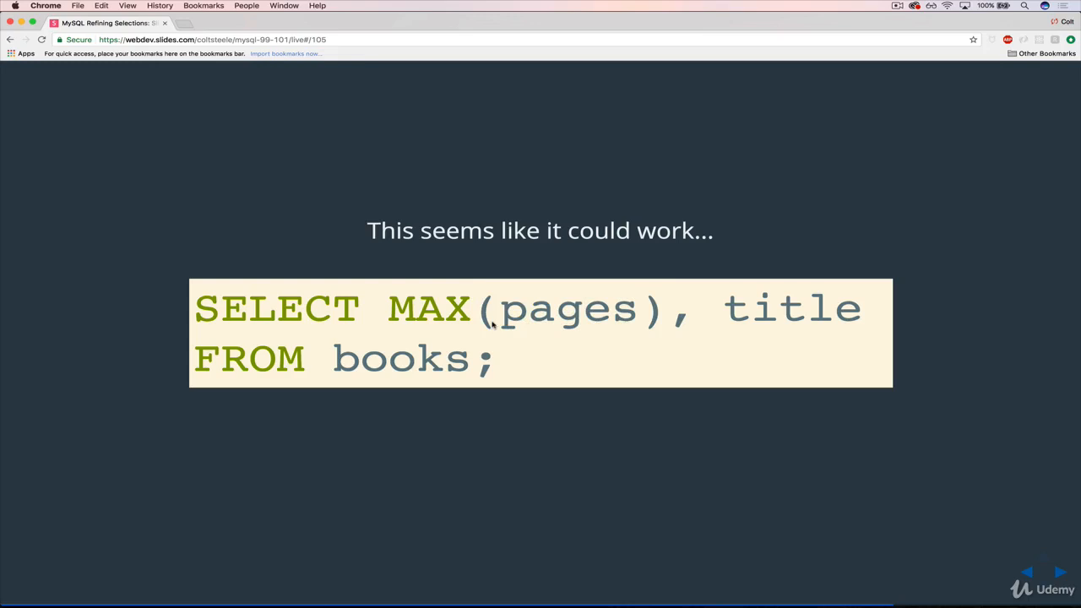
pyautogui.click(226, 23)
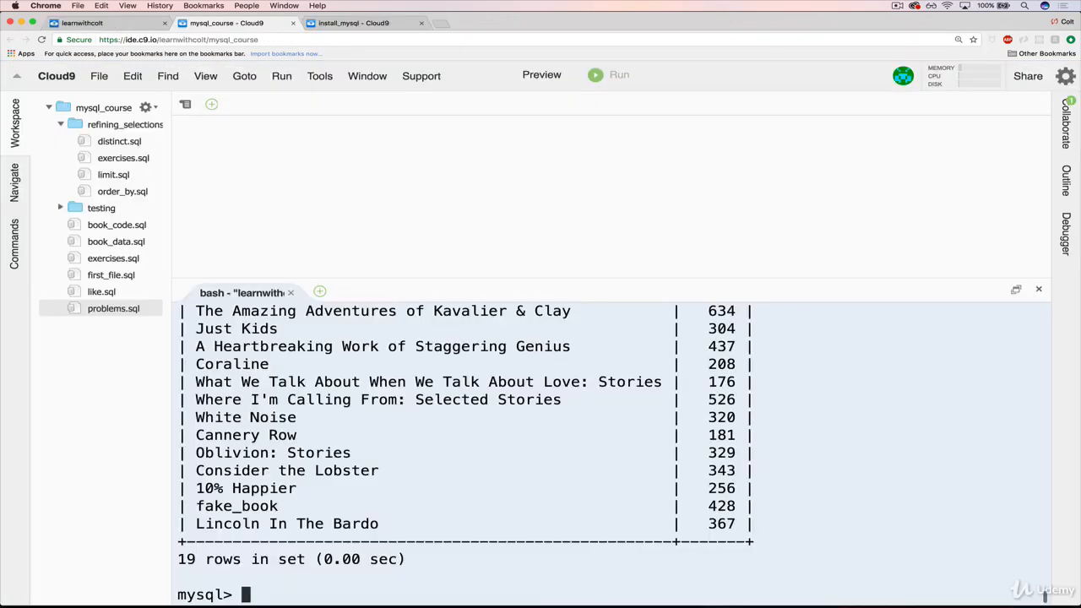
# Run SELECT Max(pages), title FROM books; and note it returns 634 paired with The Namesake.
pyautogui.write('SELECT Max(pages), title FROM books;')
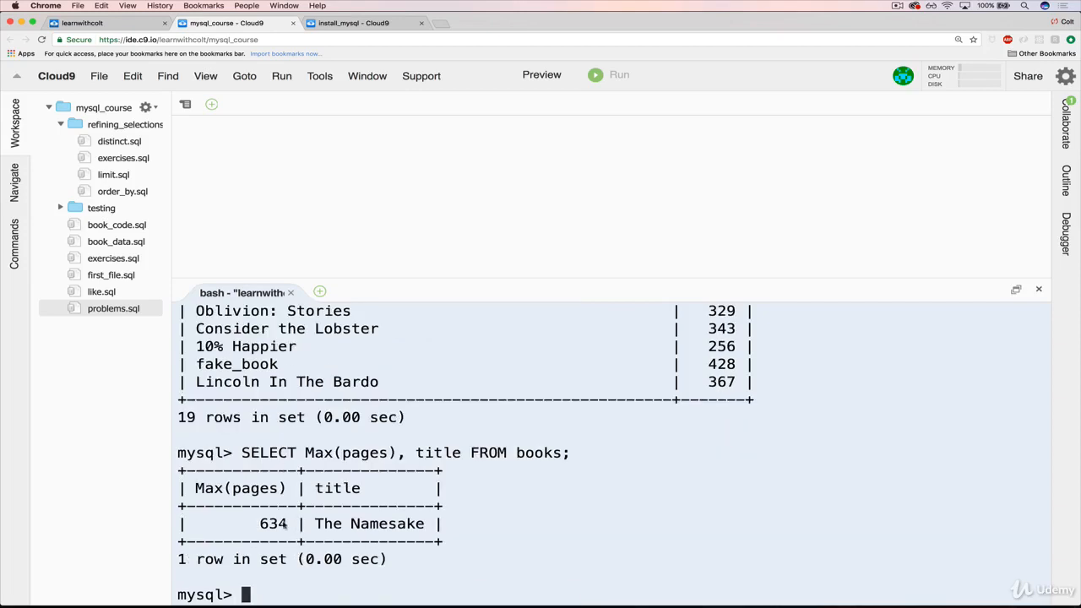
pyautogui.doubleClick(274, 523)
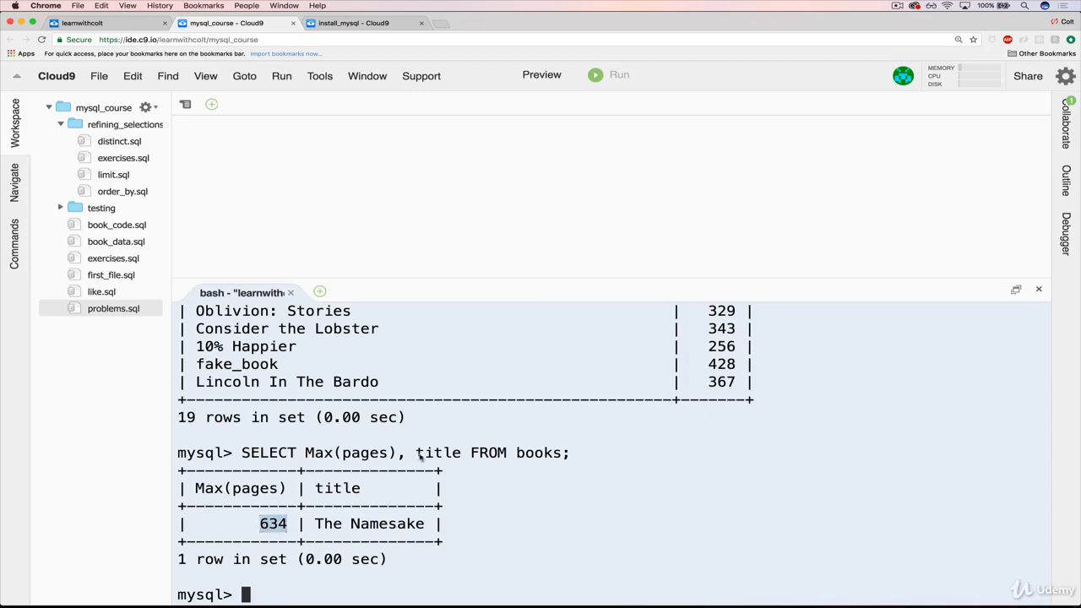
pyautogui.doubleClick(439, 452)
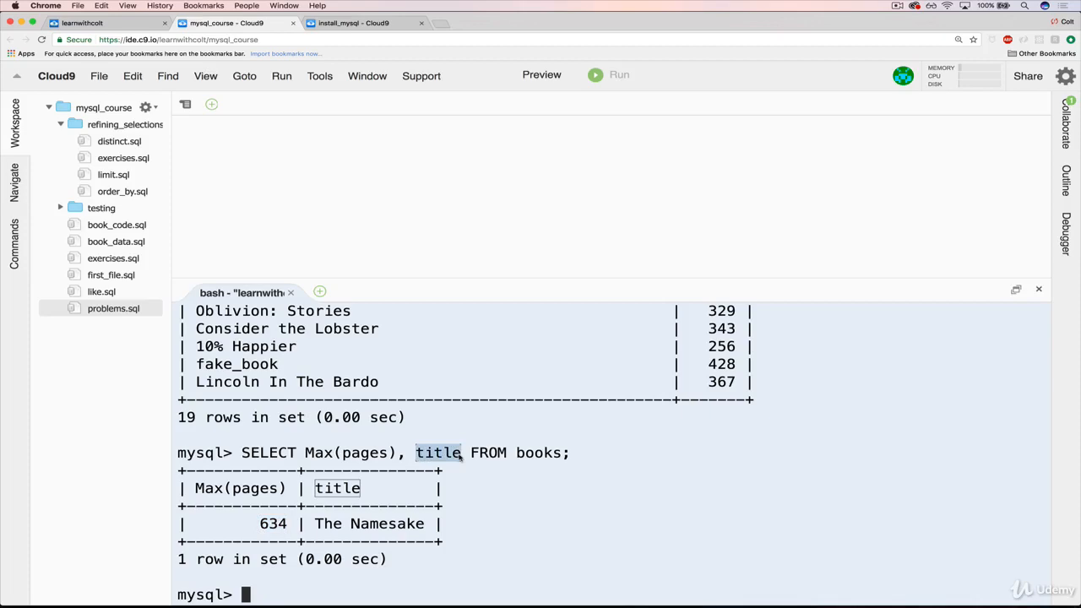
pyautogui.write('SELECT title, pages FROM books;')
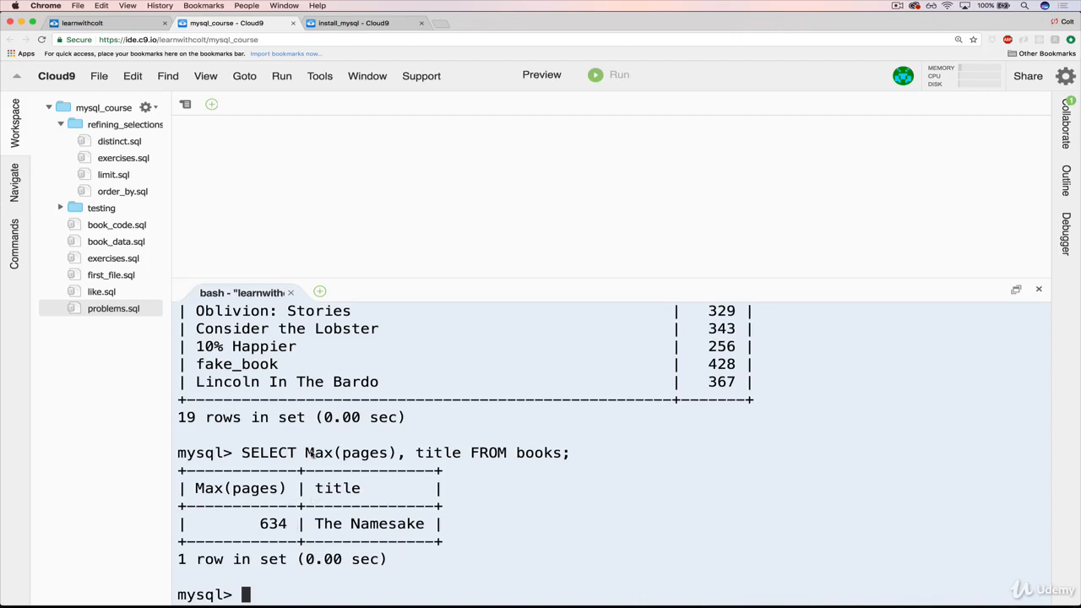
# Point out the Max(pages) and title columns in the query, then switch to the slides.
pyautogui.doubleClick(351, 453)
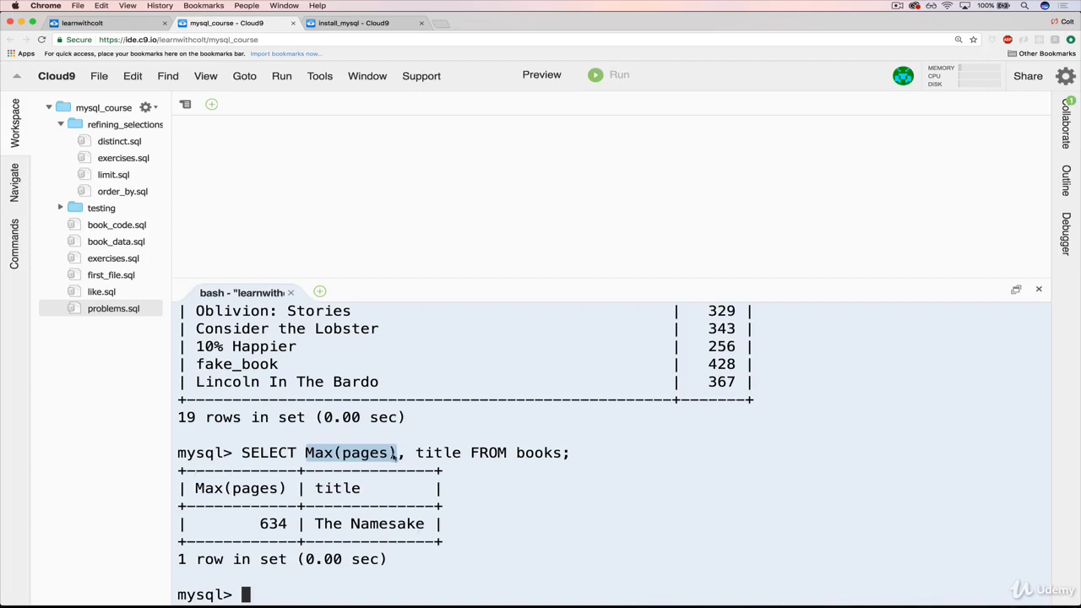
pyautogui.doubleClick(437, 453)
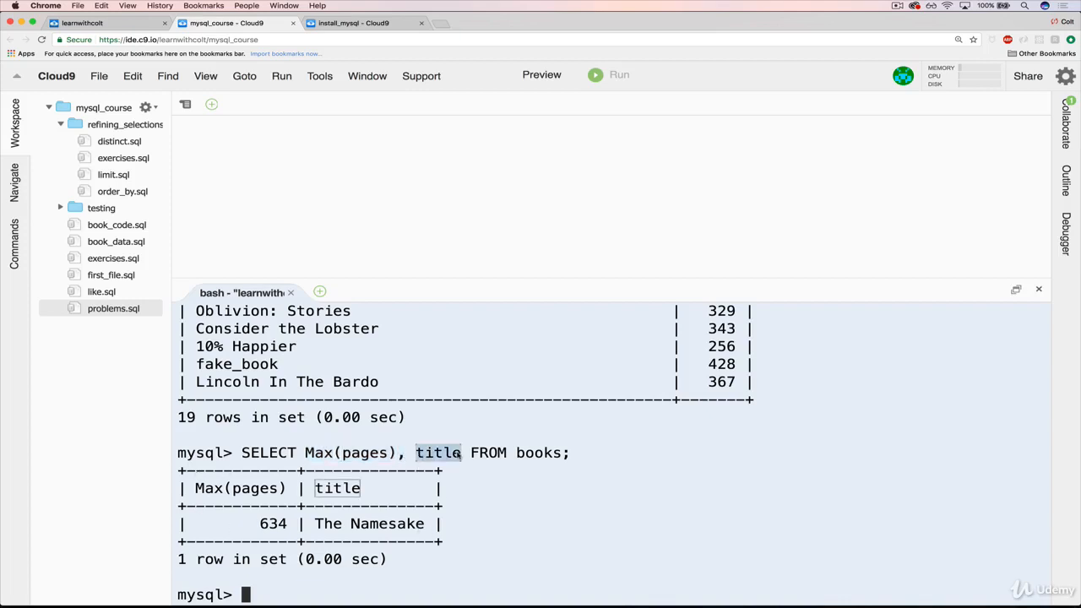
pyautogui.moveTo(456, 503)
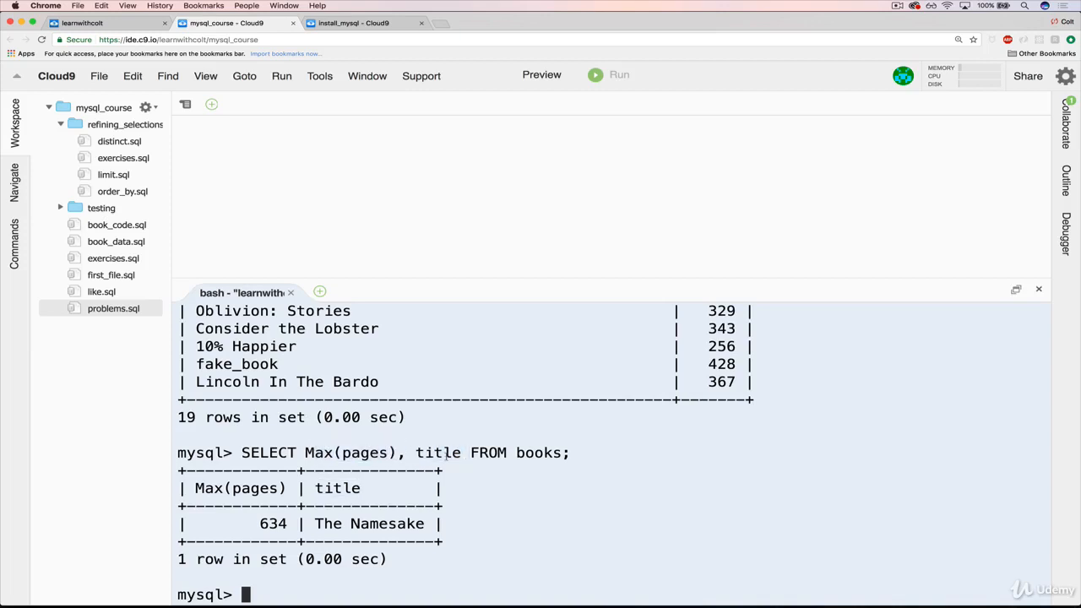
pyautogui.click(105, 24)
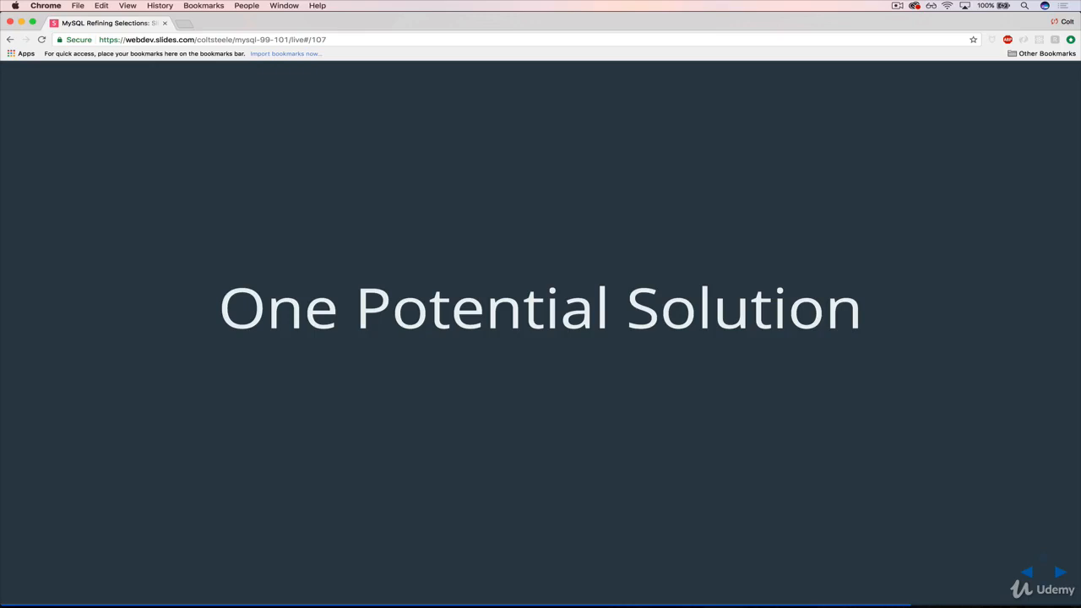
# Show the solution slide SELECT * FROM books WHERE pages = (SELECT Min(pages) FROM books), emphasising the inner subquery.
pyautogui.click(1057, 573)
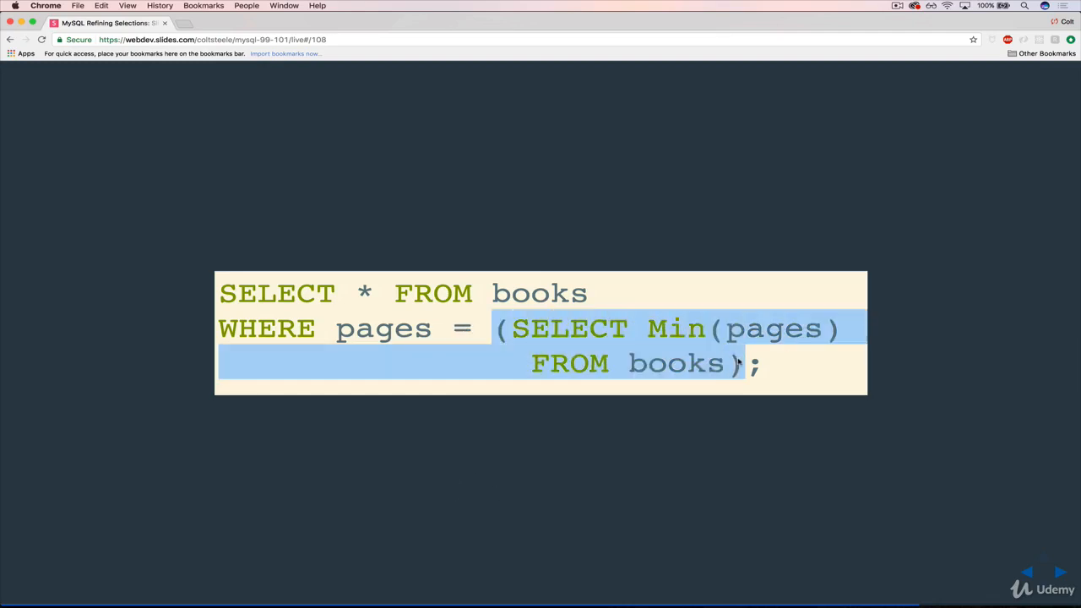
pyautogui.moveTo(591, 344)
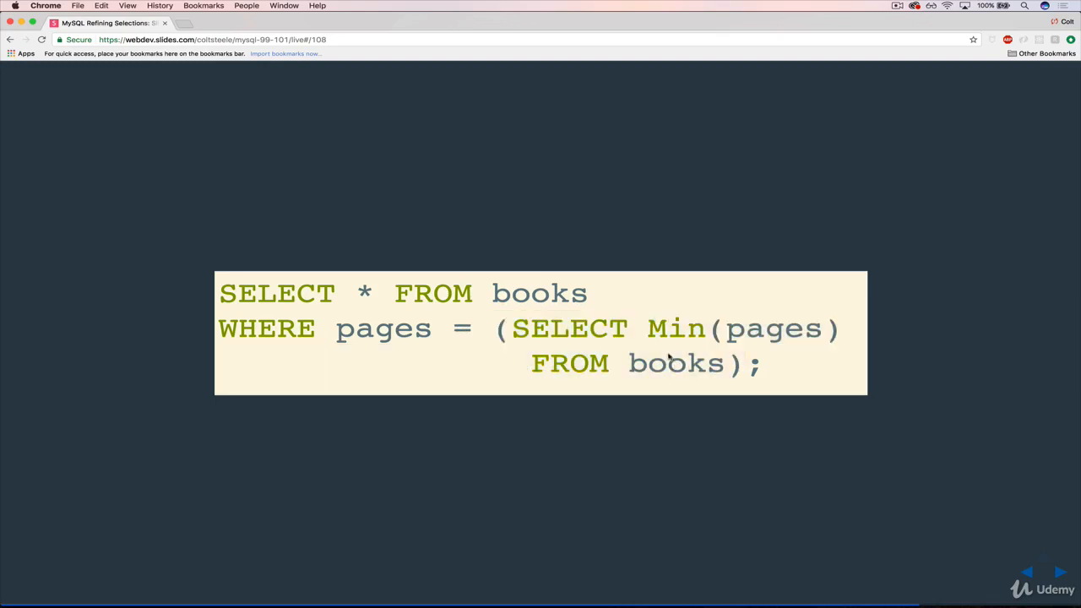
pyautogui.doubleClick(676, 328)
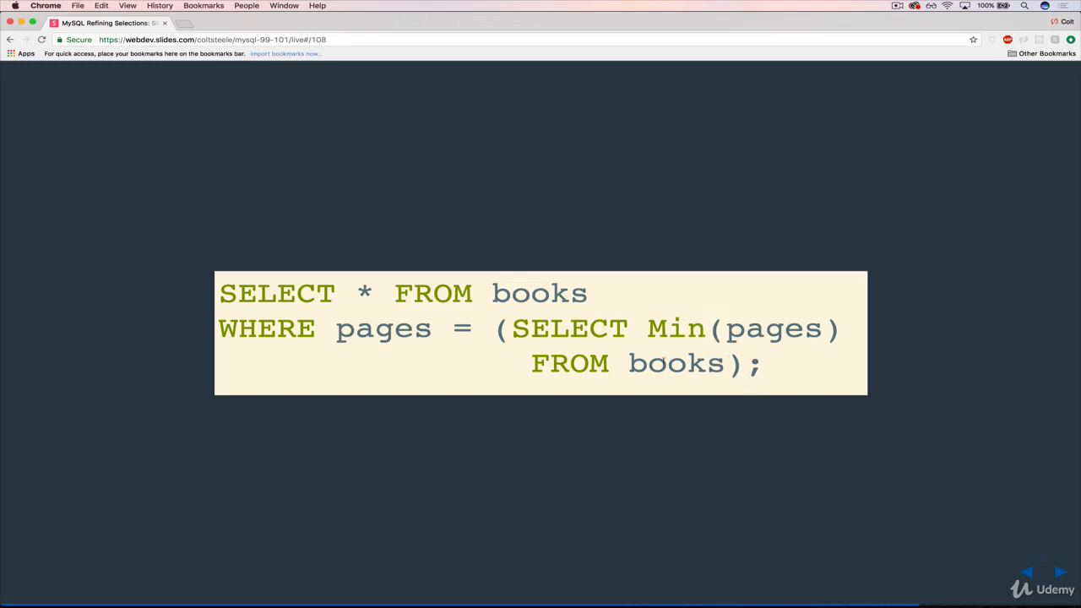
pyautogui.moveTo(510, 327); pyautogui.dragTo(730, 363)
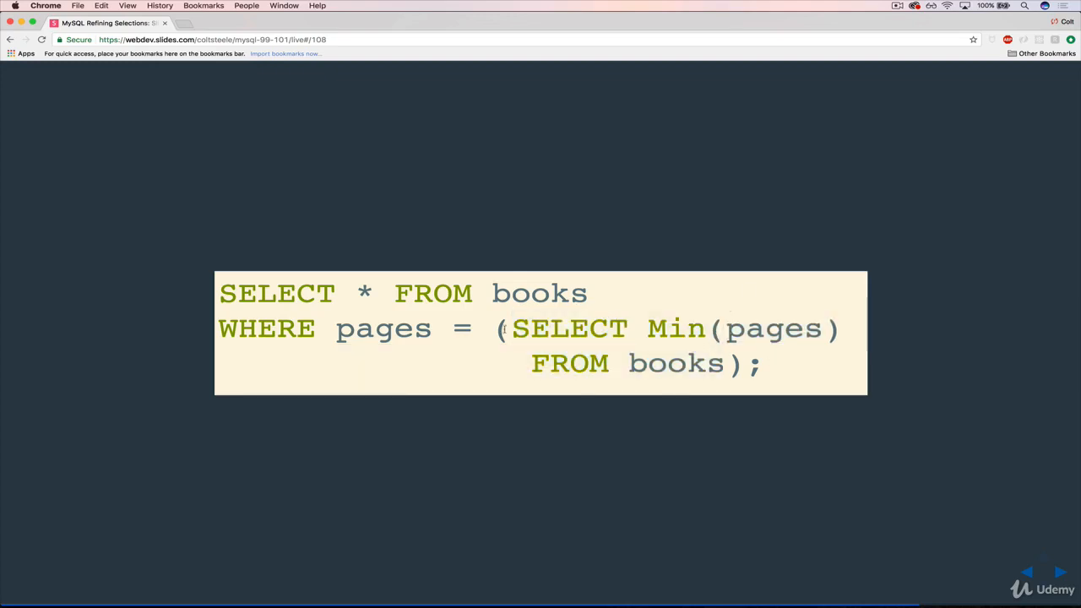
pyautogui.moveTo(500, 328); pyautogui.dragTo(741, 363)
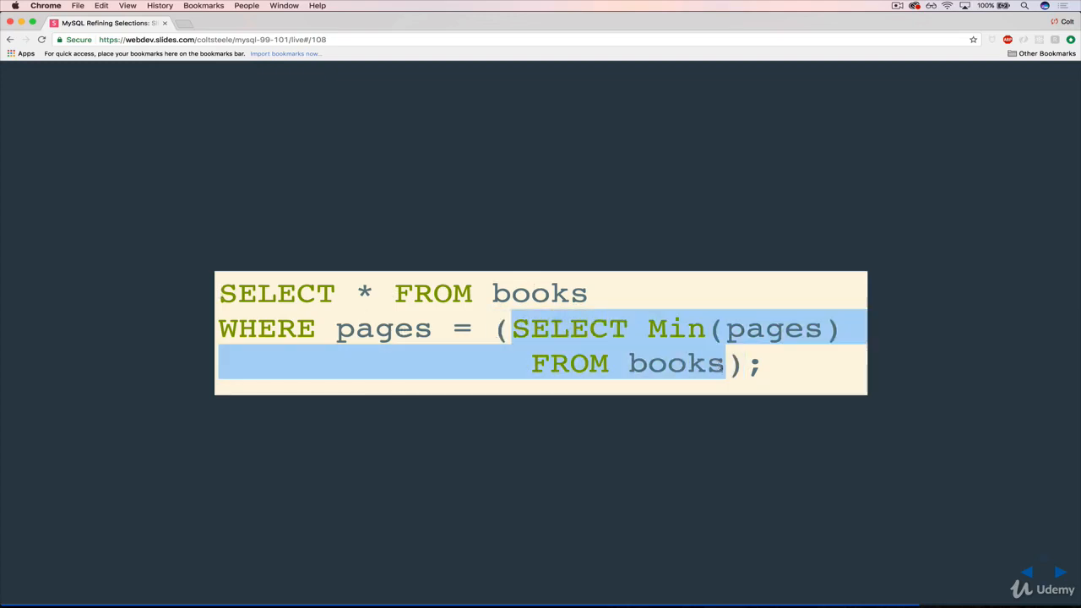
pyautogui.click(760, 404)
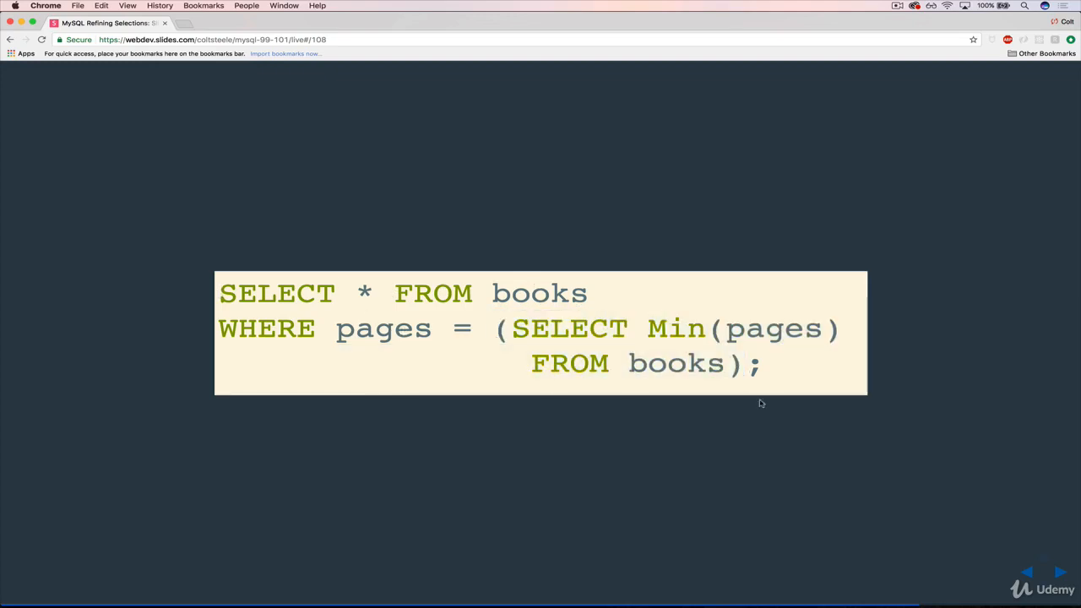
pyautogui.click(227, 23)
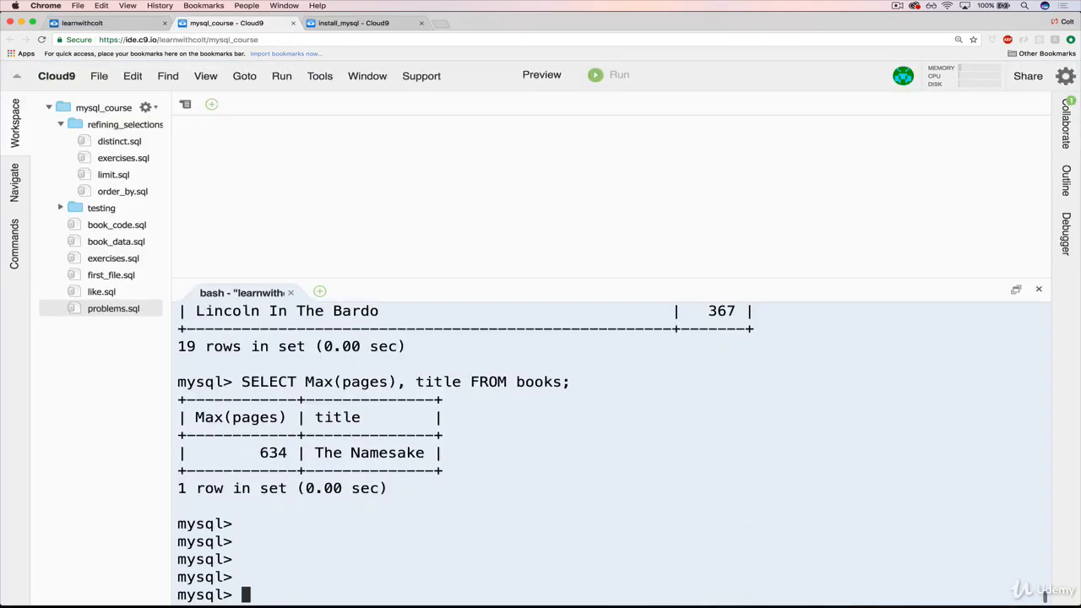
# Run SELECT Max(pages) FROM books; returning 634 as the maximum.
pyautogui.write('SELECT Max(')
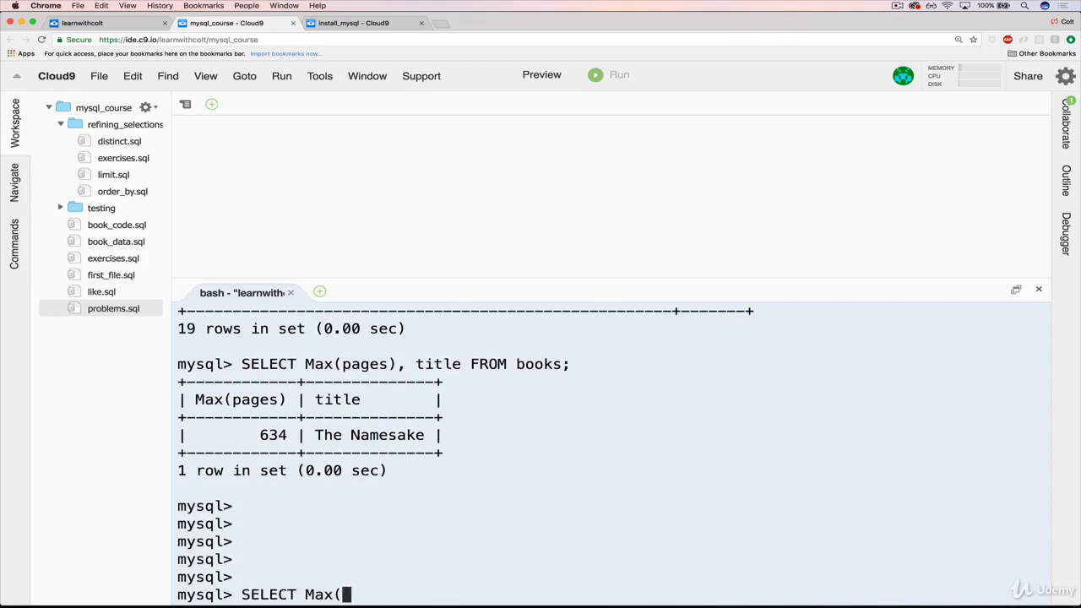
pyautogui.write('pages) FROm b')
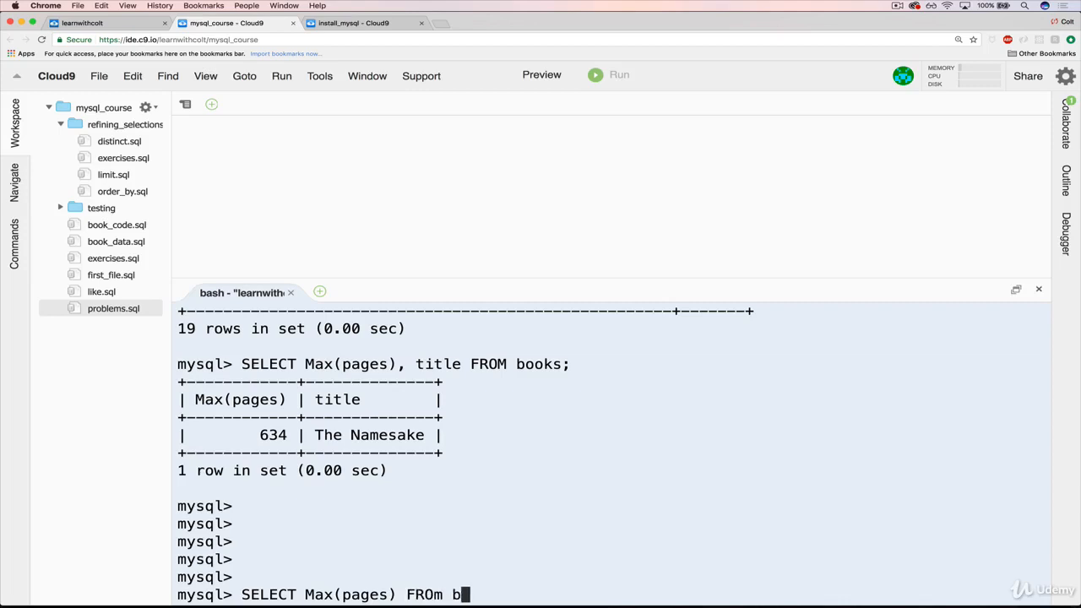
pyautogui.write('r')
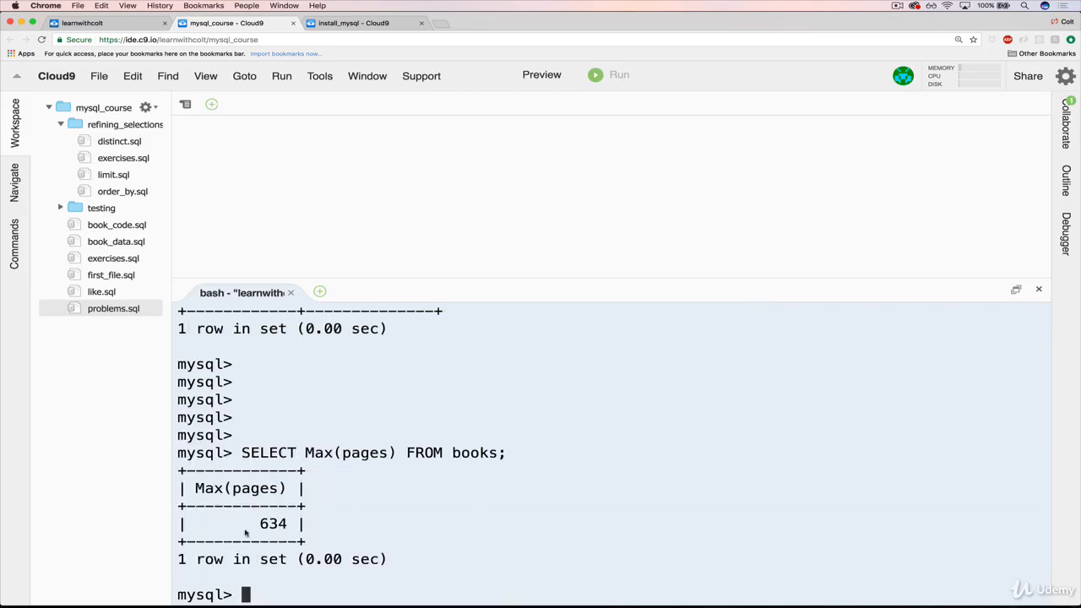
pyautogui.doubleClick(272, 523)
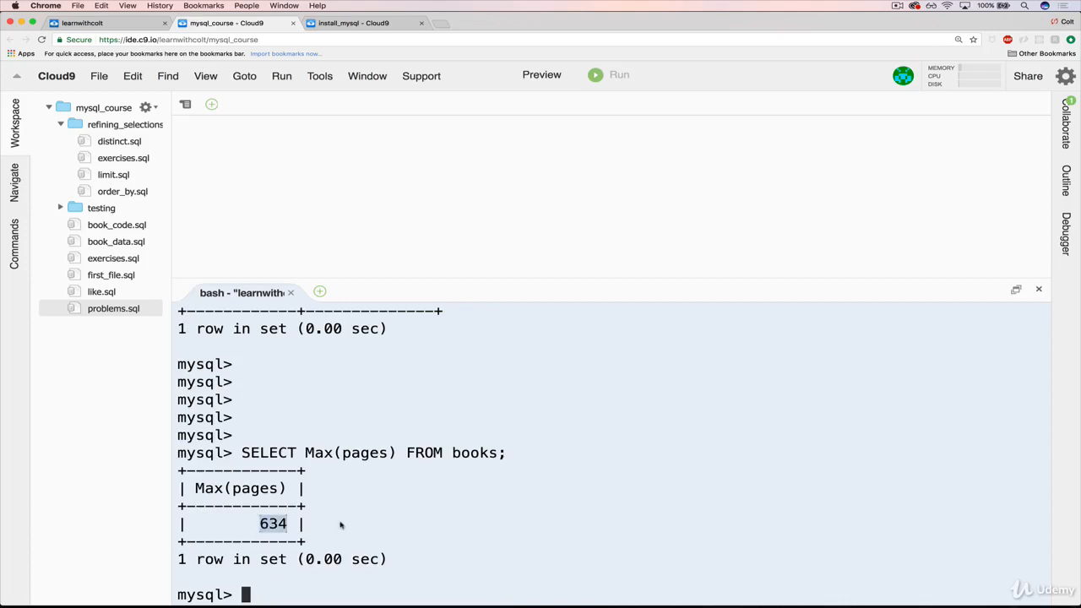
# Draft SELECT * FROM books WHERE pages=634; at the prompt.
pyautogui.write('SELE')
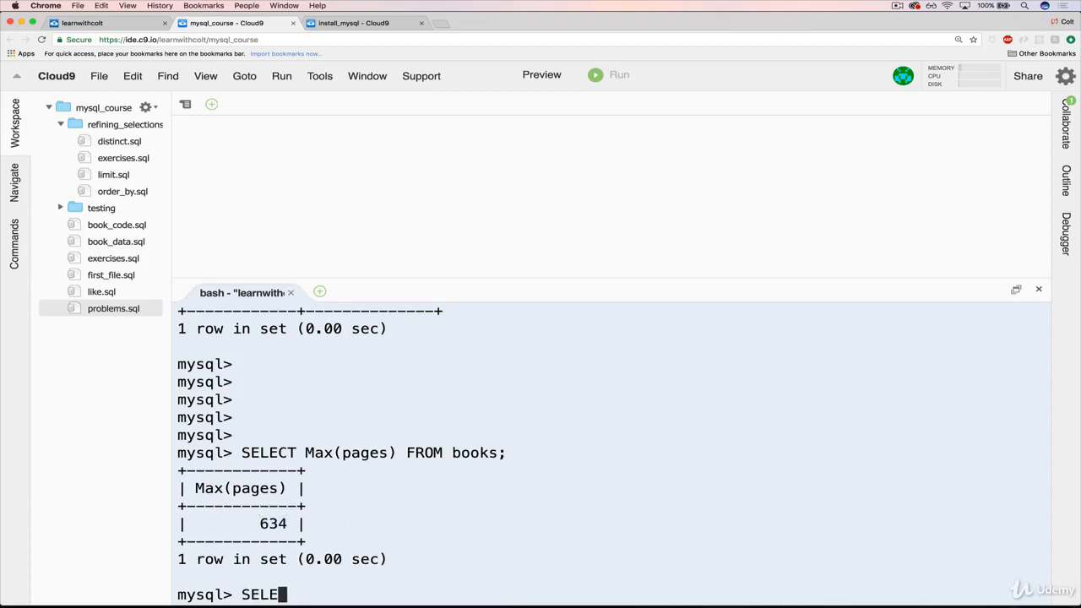
pyautogui.write('CT * FROM')
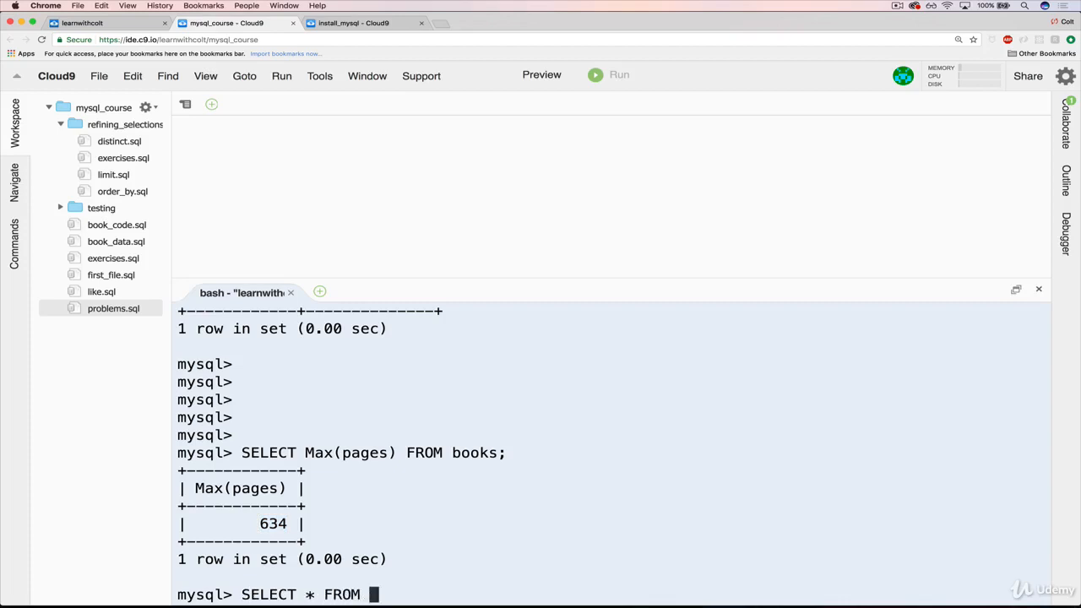
pyautogui.write('books WHERE pag')
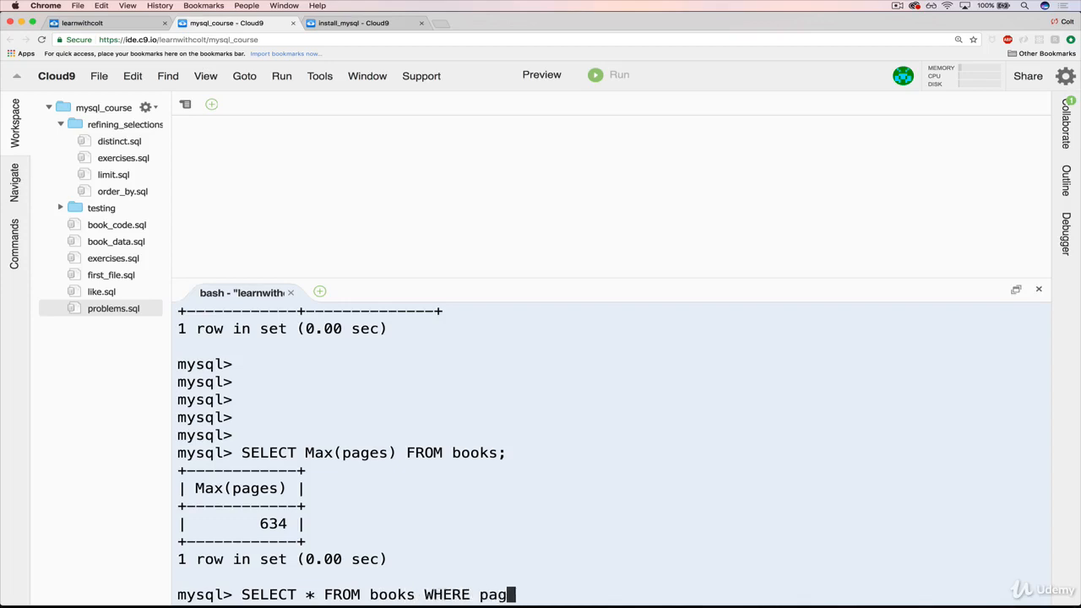
pyautogui.write('es=634')
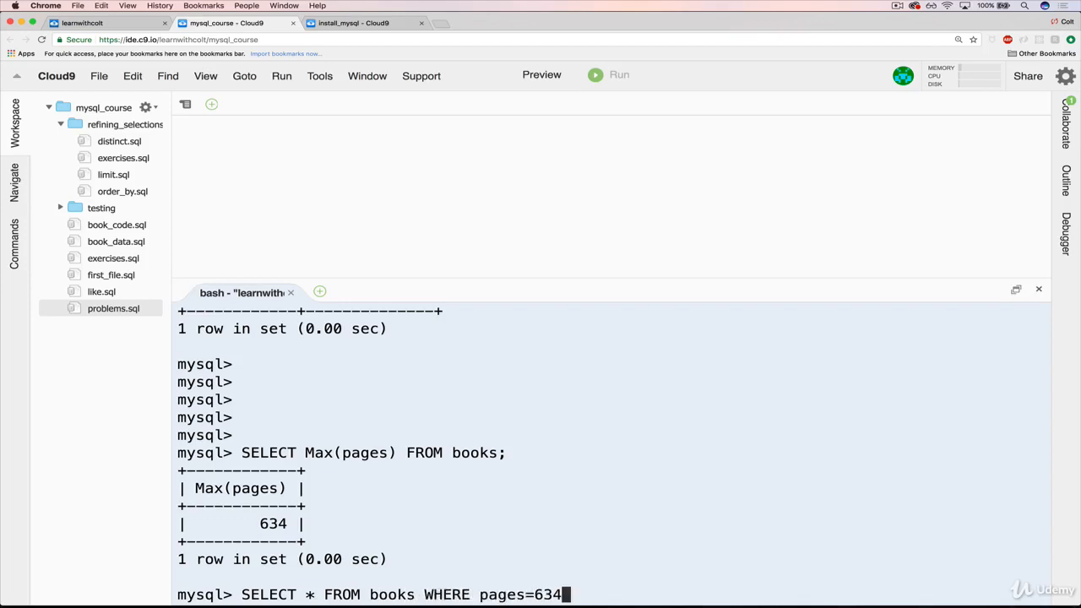
pyautogui.write(';')
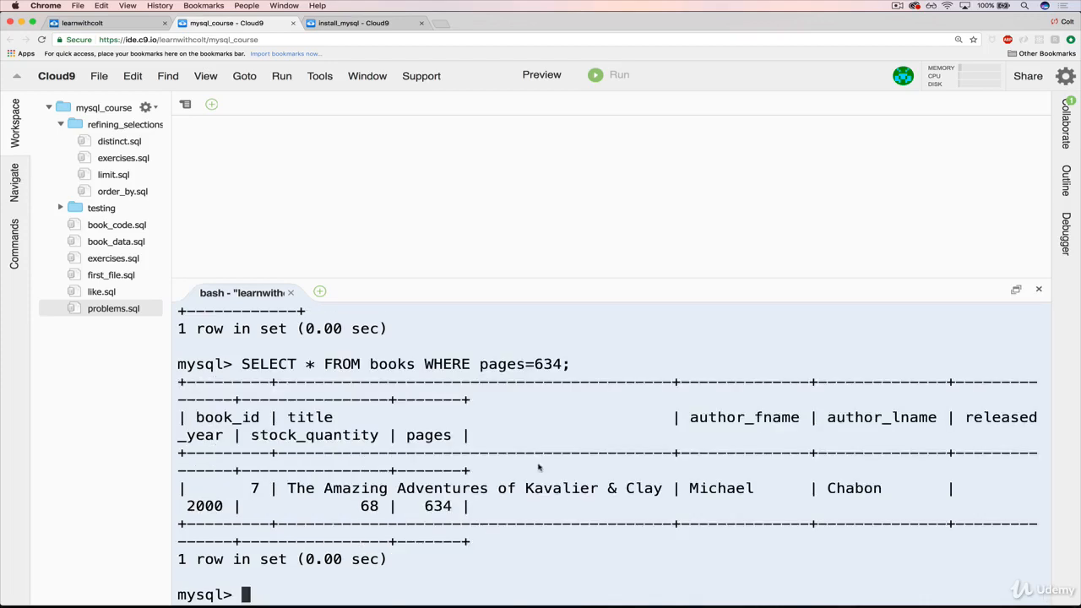
pyautogui.moveTo(524, 461)
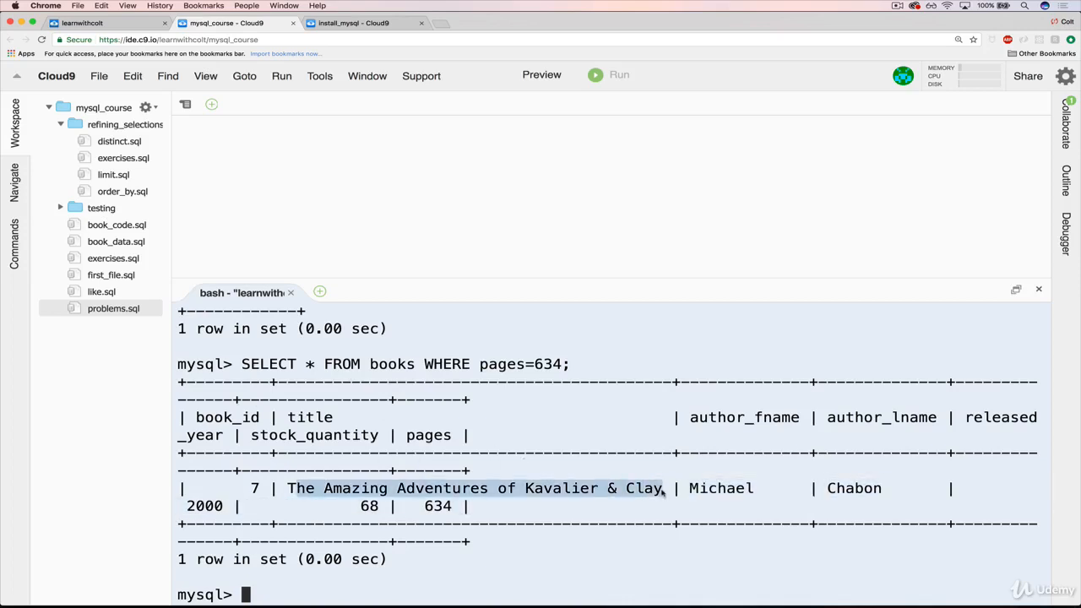
pyautogui.moveTo(662, 503)
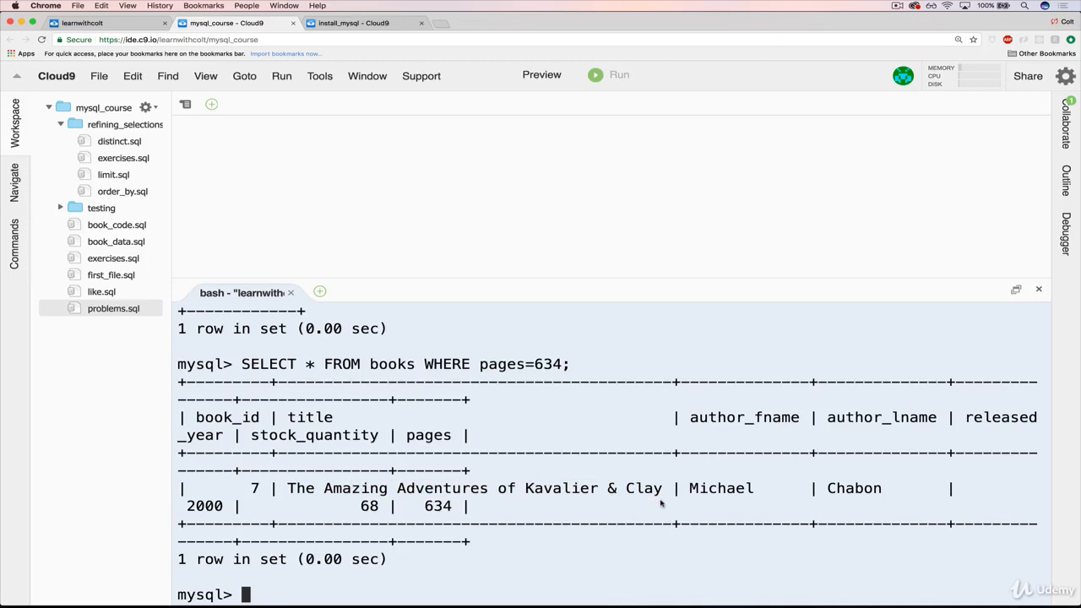
# Recall SELECT Max(pages) FROM books; at the prompt beneath the Kavalier & Clay result.
pyautogui.write('SELECT Max(pages) FROM books;')
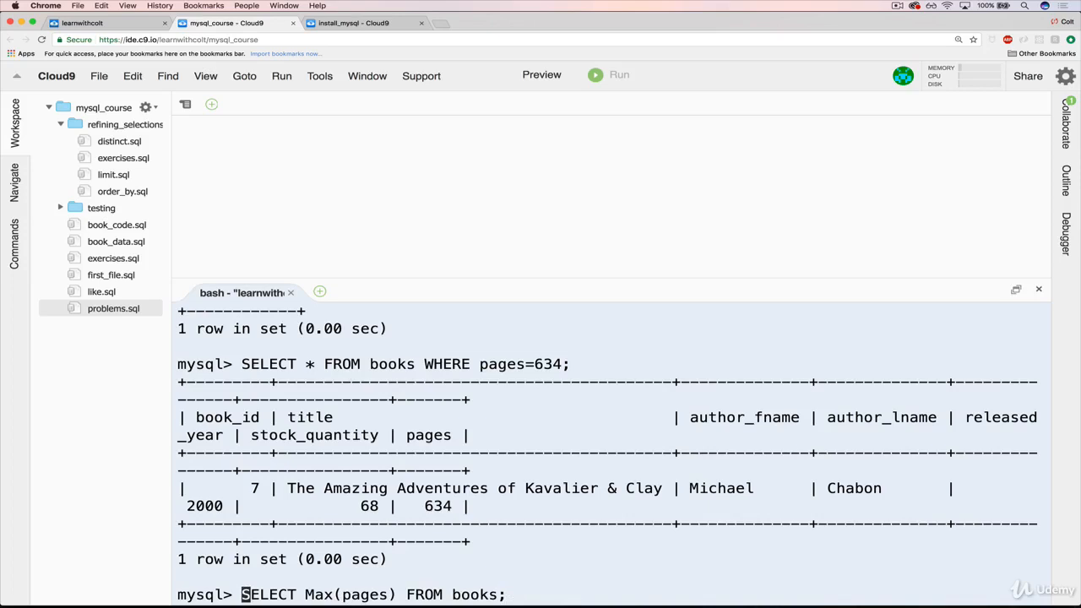
# Run SELECT title, pages FROM books WHERE pages=(SELECT Max(pages) FROM books); returning Kavalier & Clay at 634.
pyautogui.write('(')
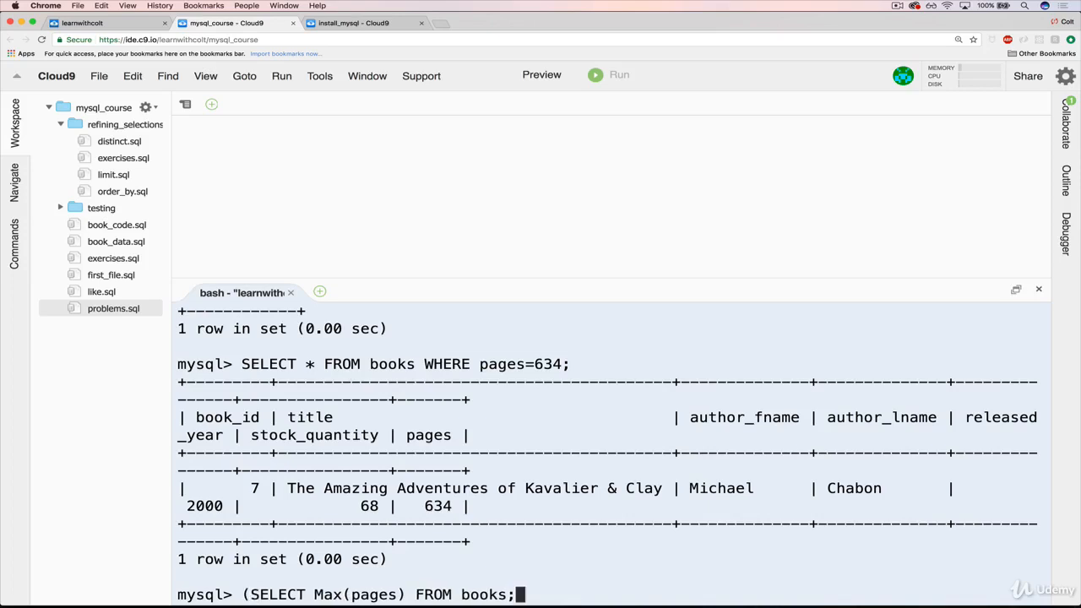
pyautogui.write(')')
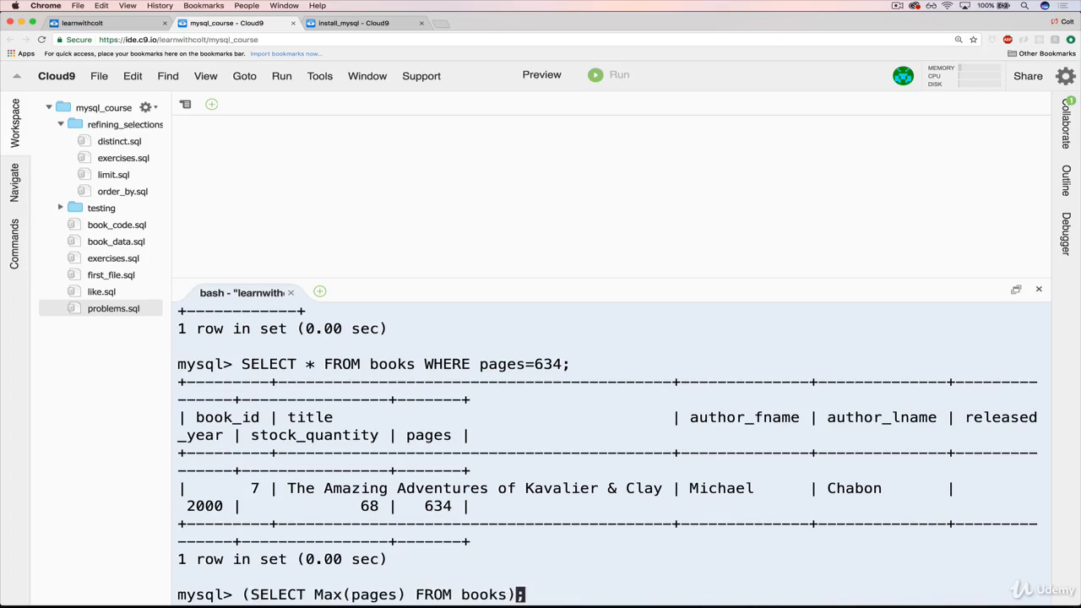
pyautogui.write(';')
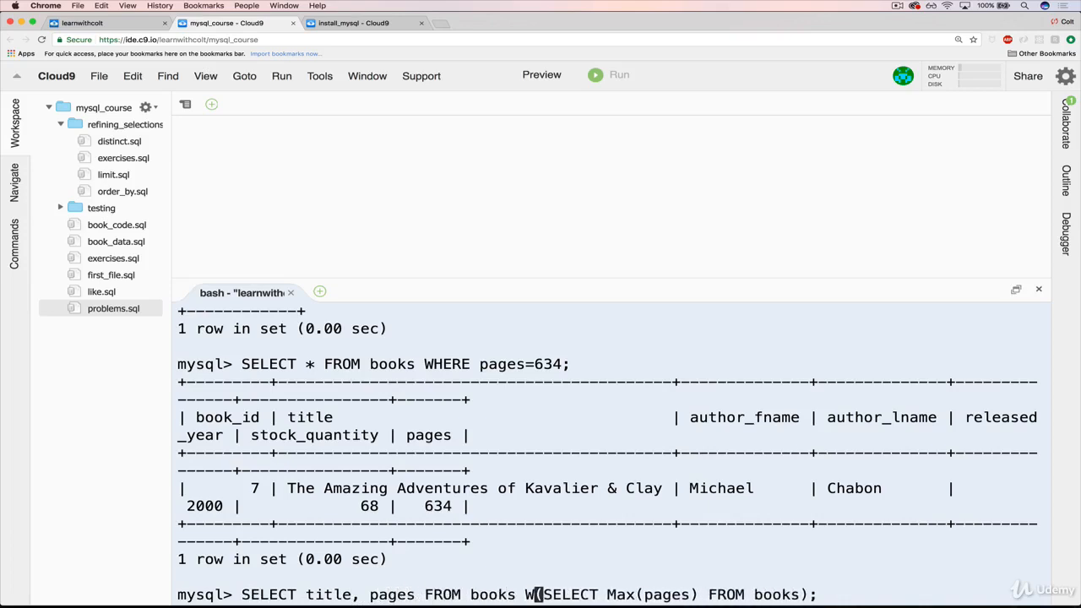
pyautogui.write('HERE pages=')
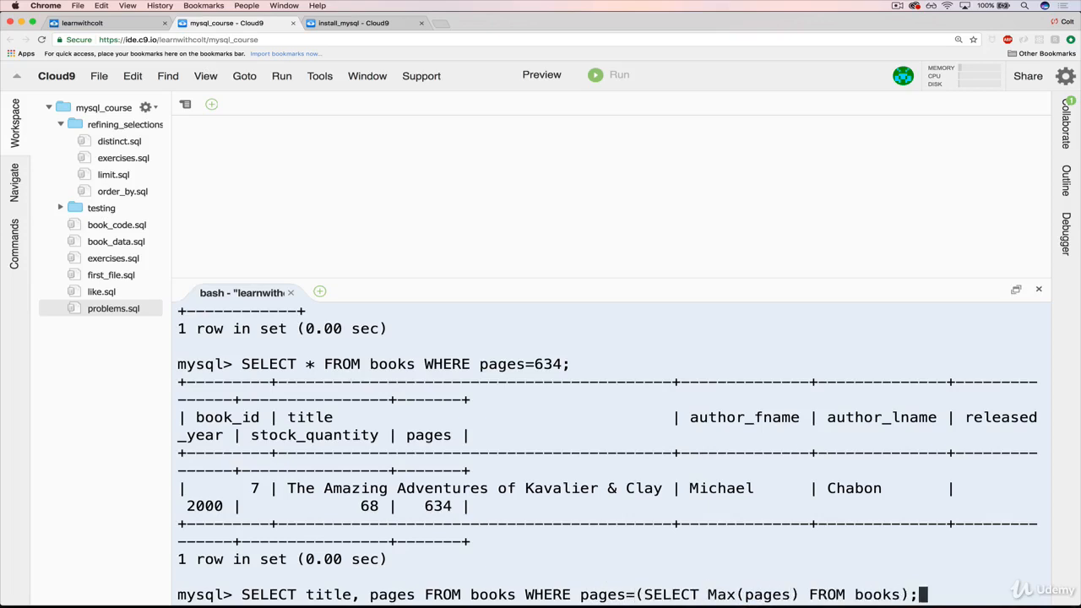
pyautogui.press('Return')
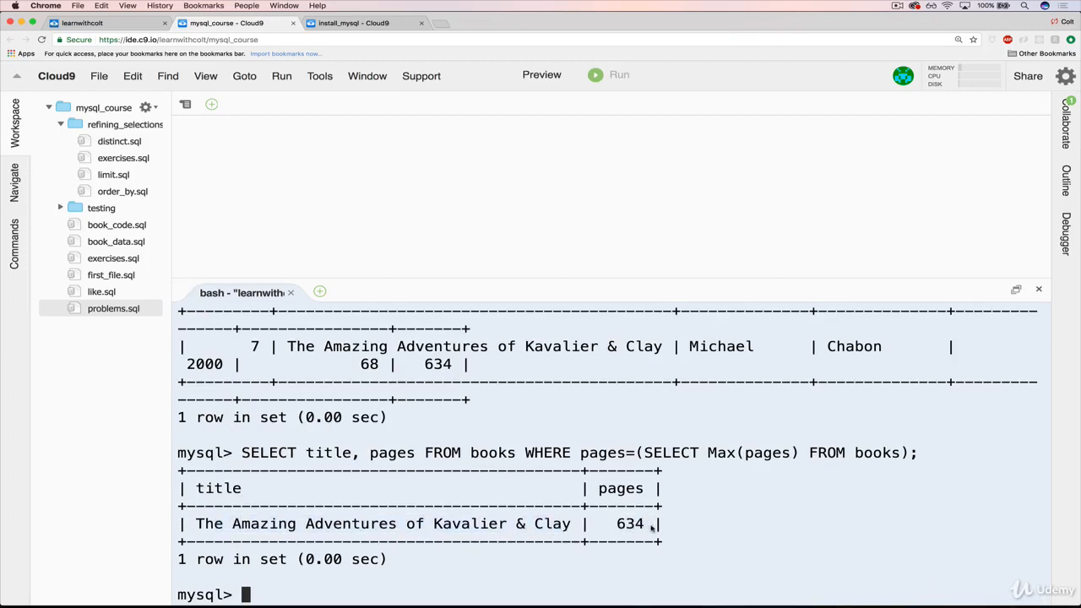
pyautogui.moveTo(662, 532)
pyautogui.write('SELECT title, pages FROM books WHERE pages=(SELECT Min(pages) FROM books);')
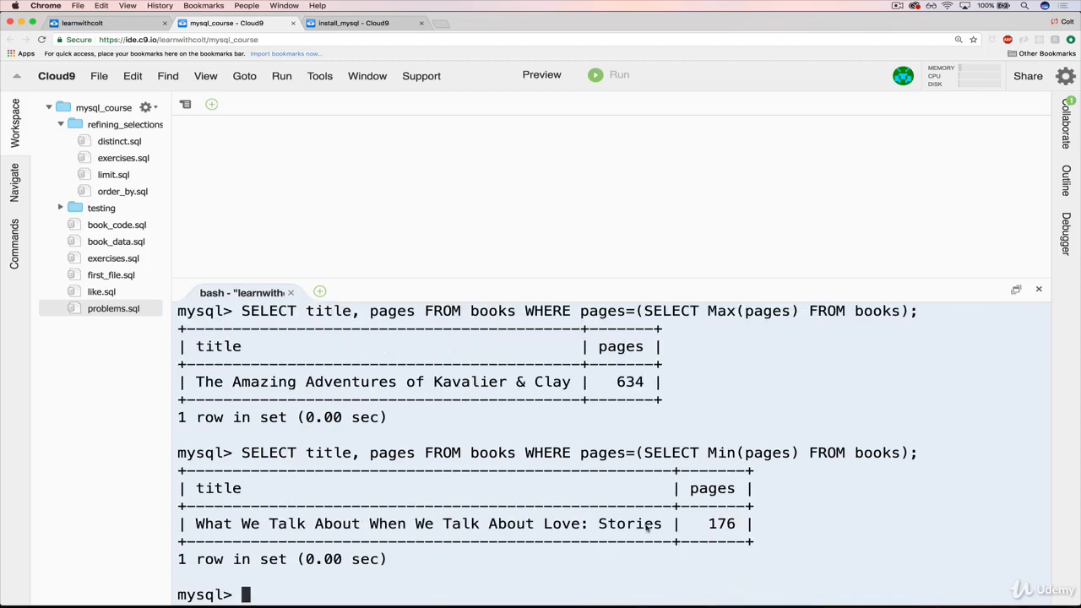
pyautogui.moveTo(319, 538)
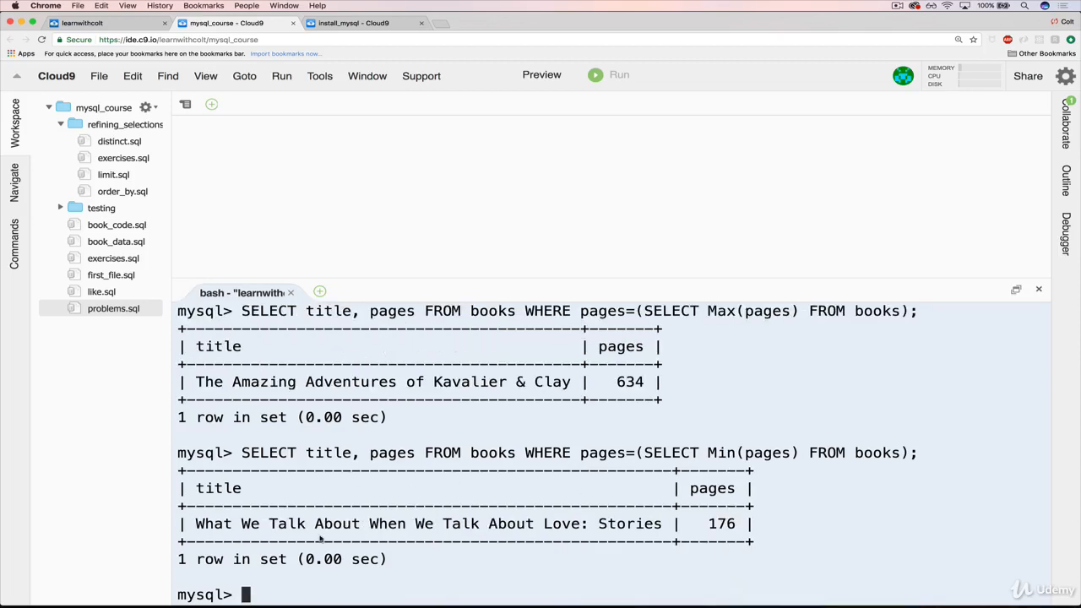
pyautogui.moveTo(627, 524)
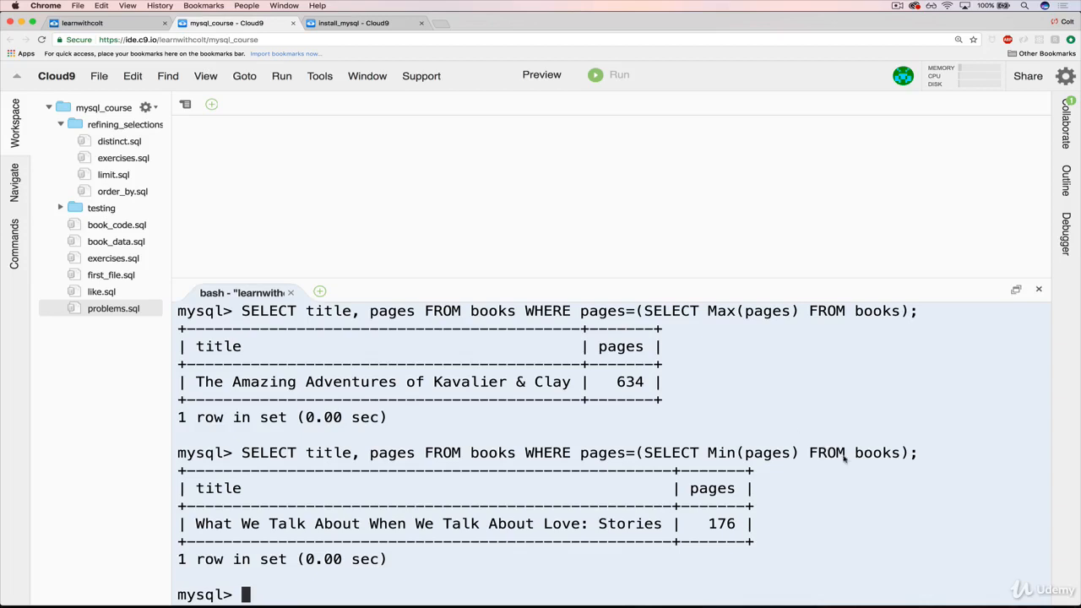
pyautogui.moveTo(657, 452)
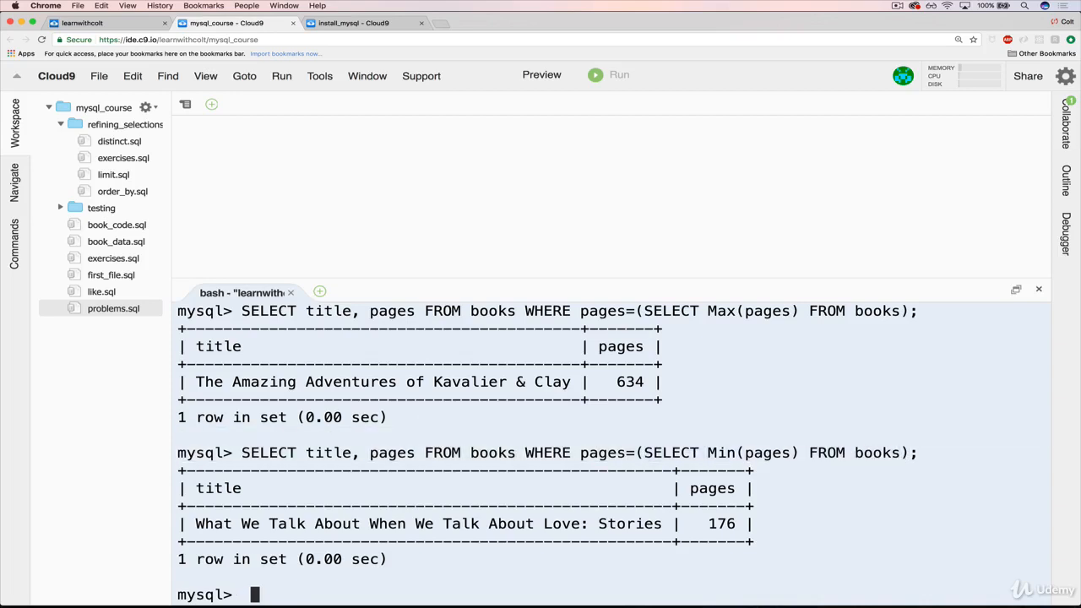
# Run the Min(pages) subquery version returning the 176-page shortest book, then cancel the retyped copy.
pyautogui.write('SELECT title, pages FROM books WHERE pages=(SELECT Min(pages) FROM books);')
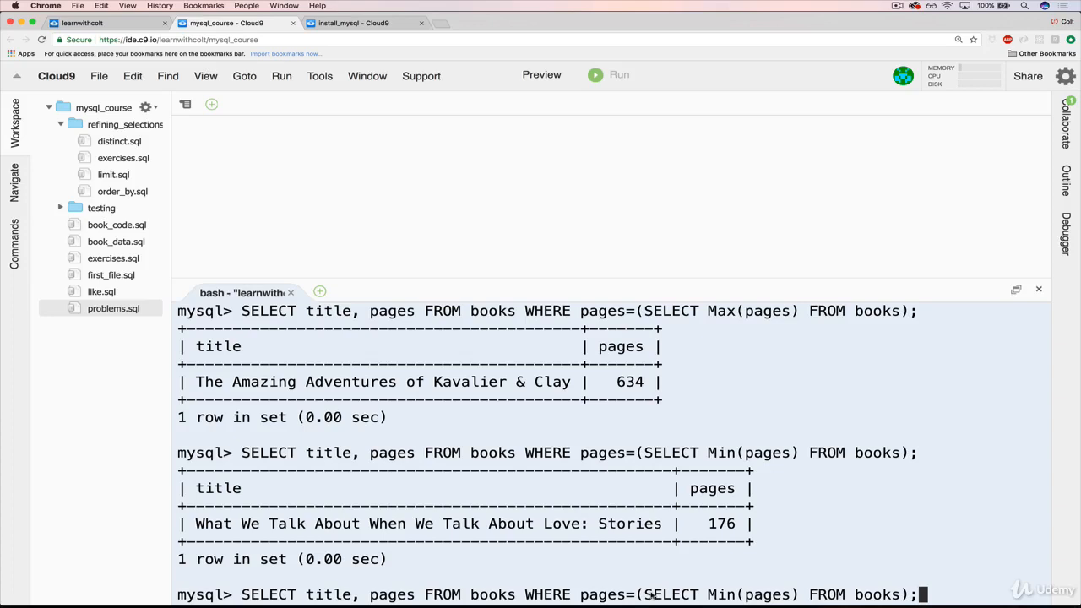
pyautogui.press('Enter')
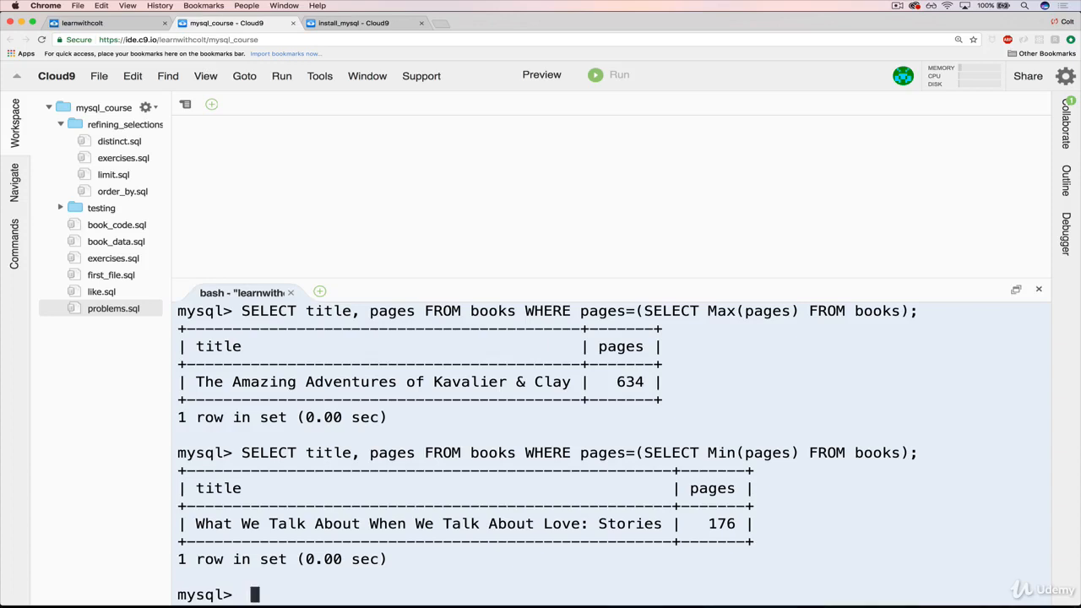
# Step the slides to the SELECT * FROM books ORDER BY pages ASC LIMIT 1 alternative, then return to MySQL.
pyautogui.click(101, 24)
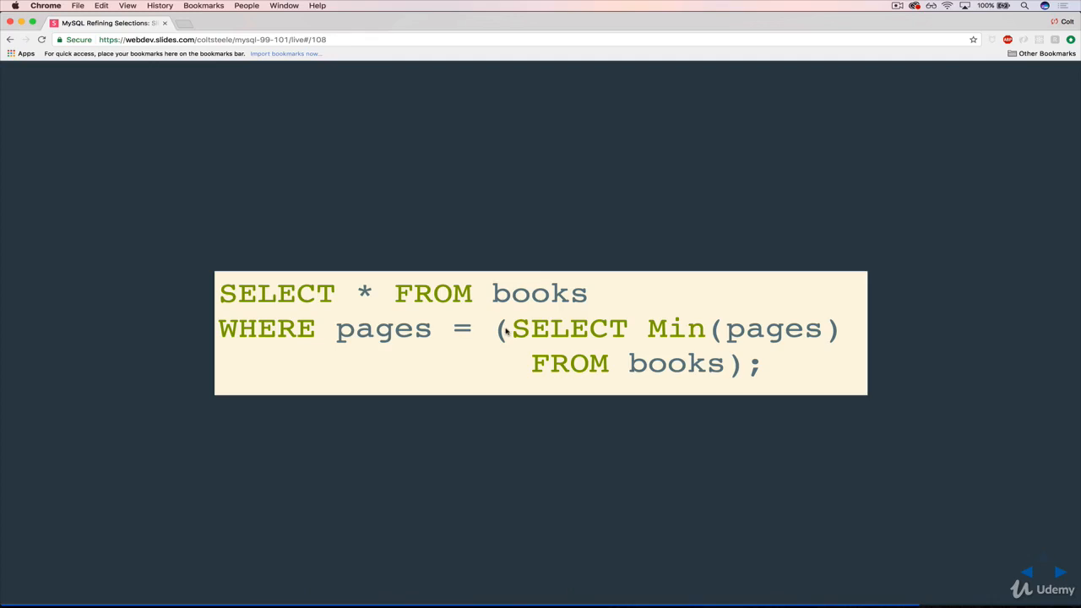
pyautogui.click(1059, 572)
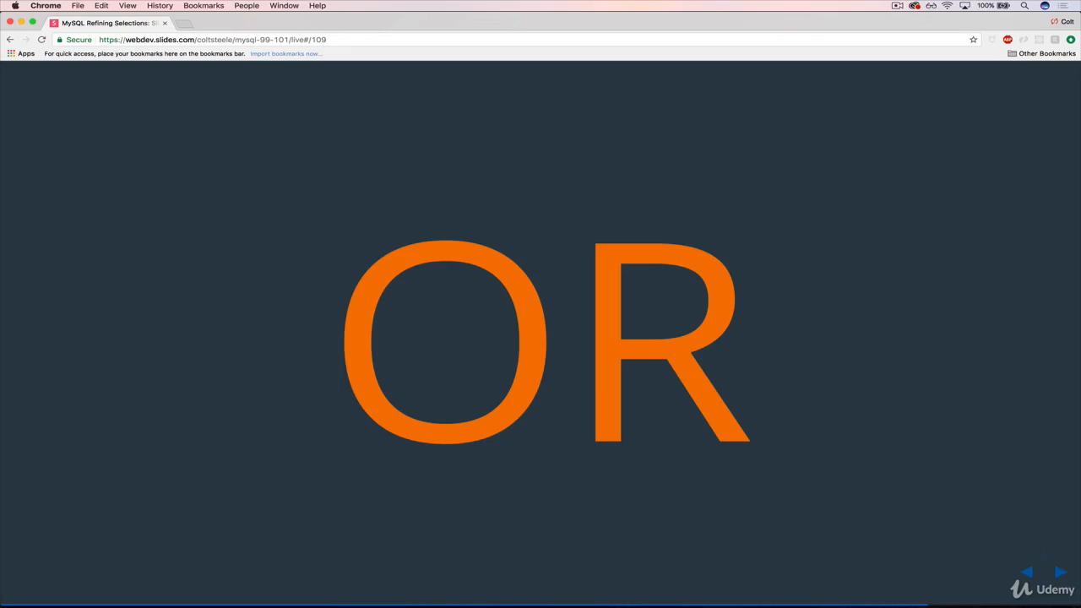
pyautogui.click(1059, 572)
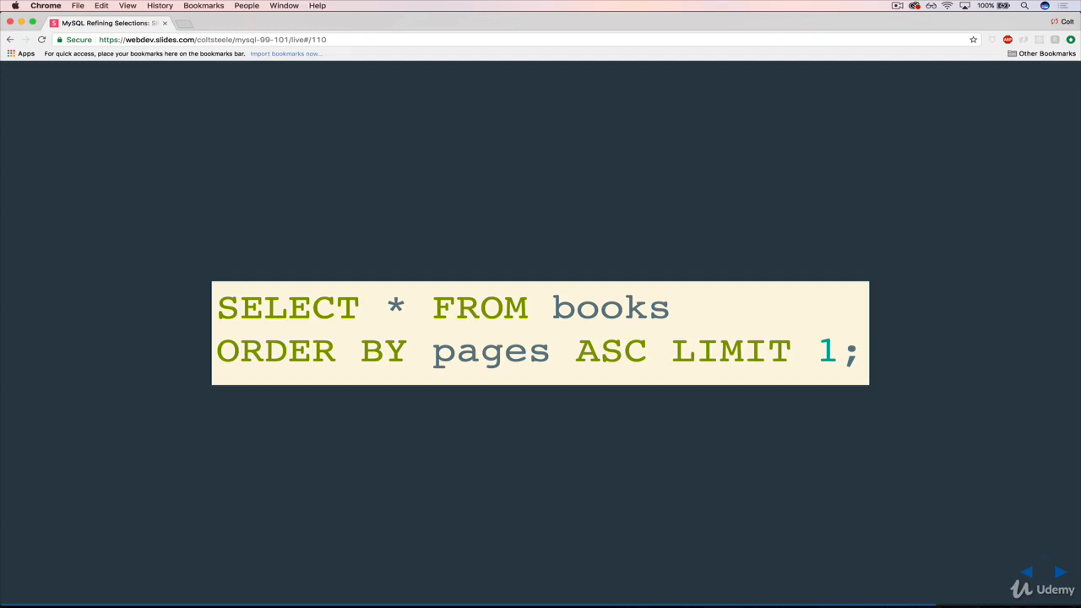
pyautogui.click(226, 24)
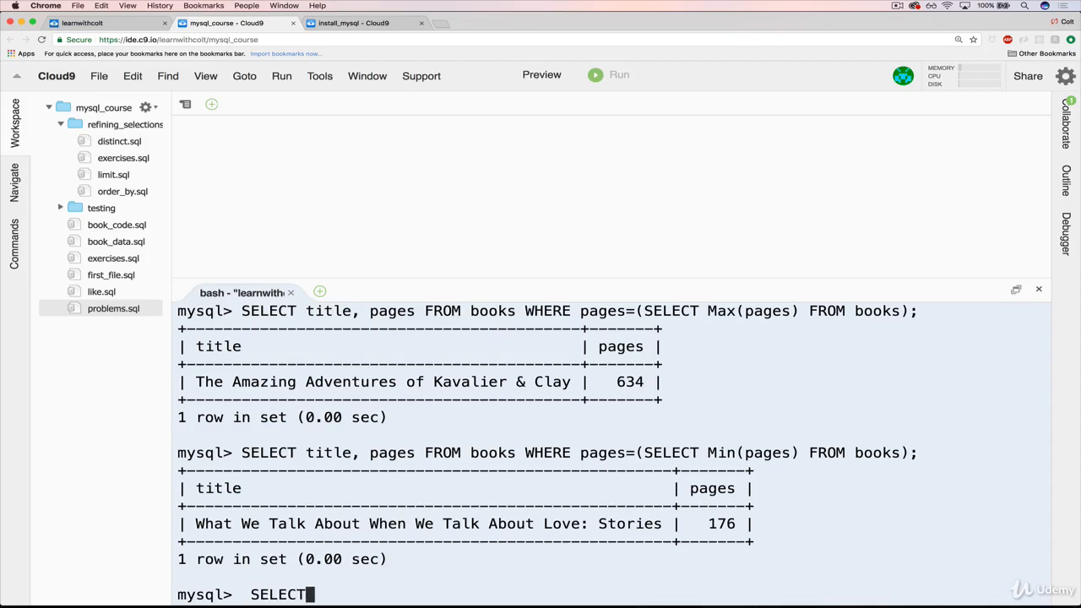
# Run SELECT title, pages FROM books ORDER BY pages ASC LIMIT 1; and compare with the earlier Min(pages) subquery.
pyautogui.write('title, pages FROM boo')
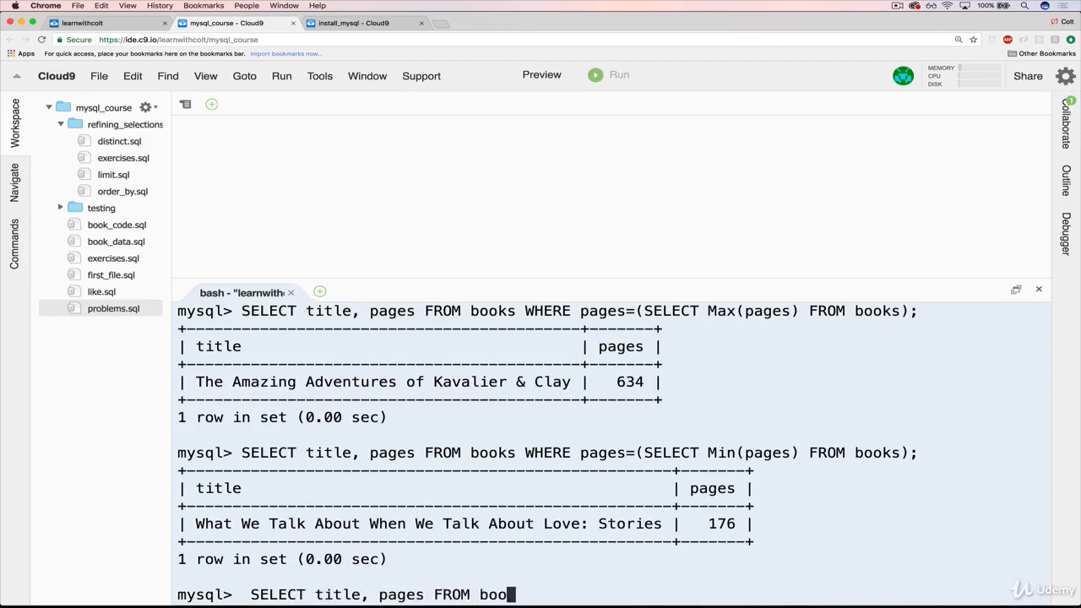
pyautogui.write('ks')
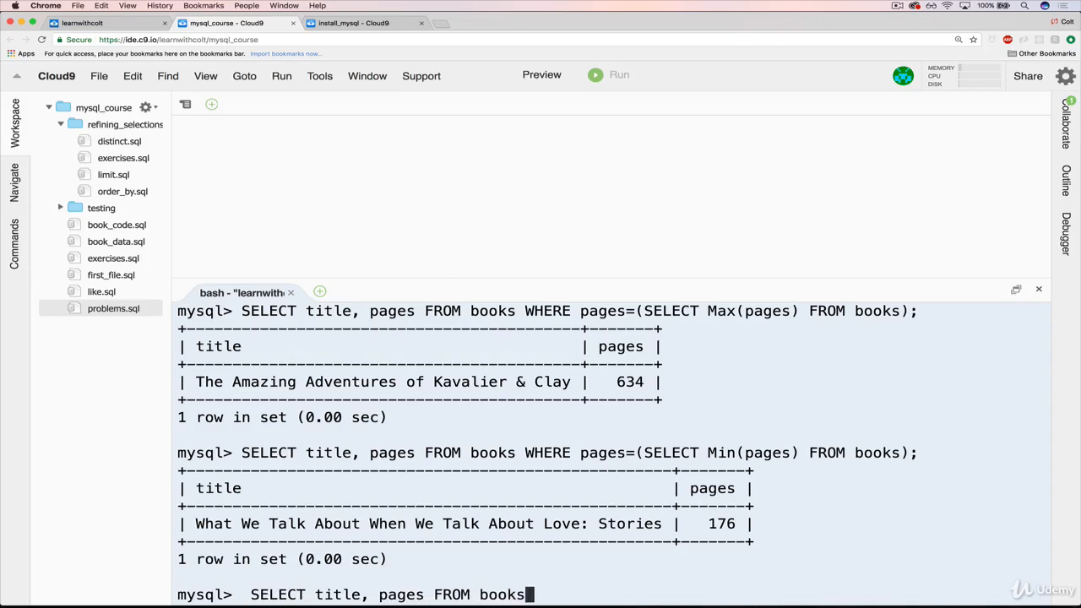
pyautogui.press('space')
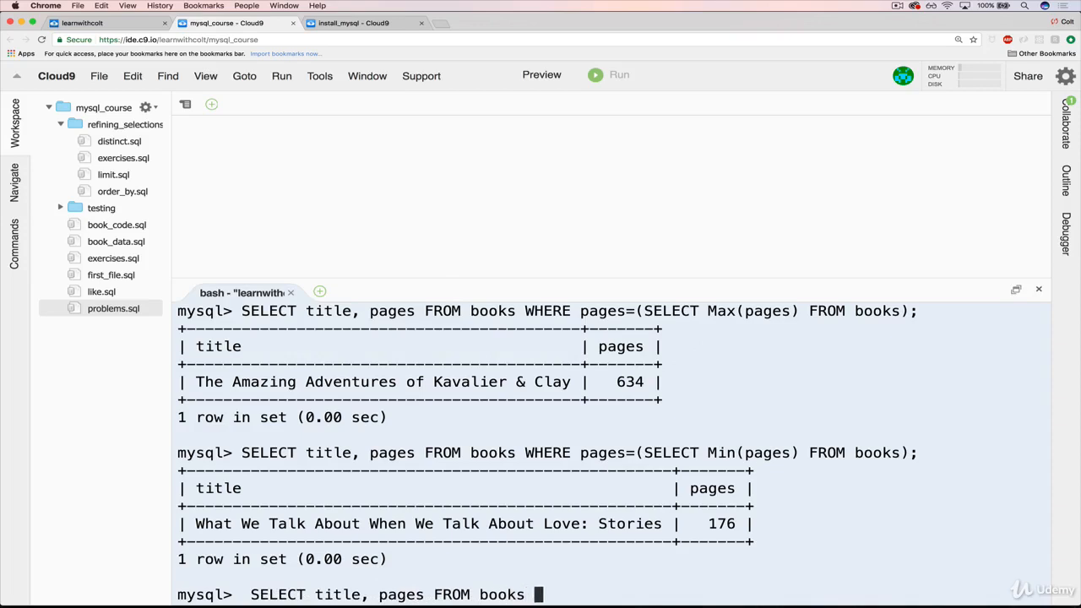
pyautogui.write('ORDER BY pages ASC')
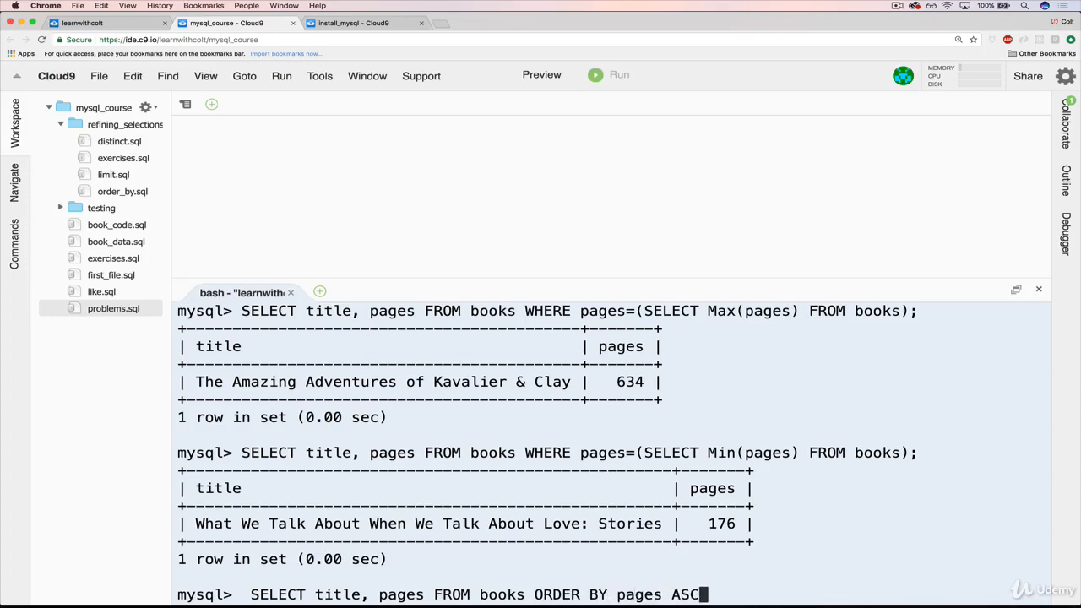
pyautogui.write('LIMIT 1;')
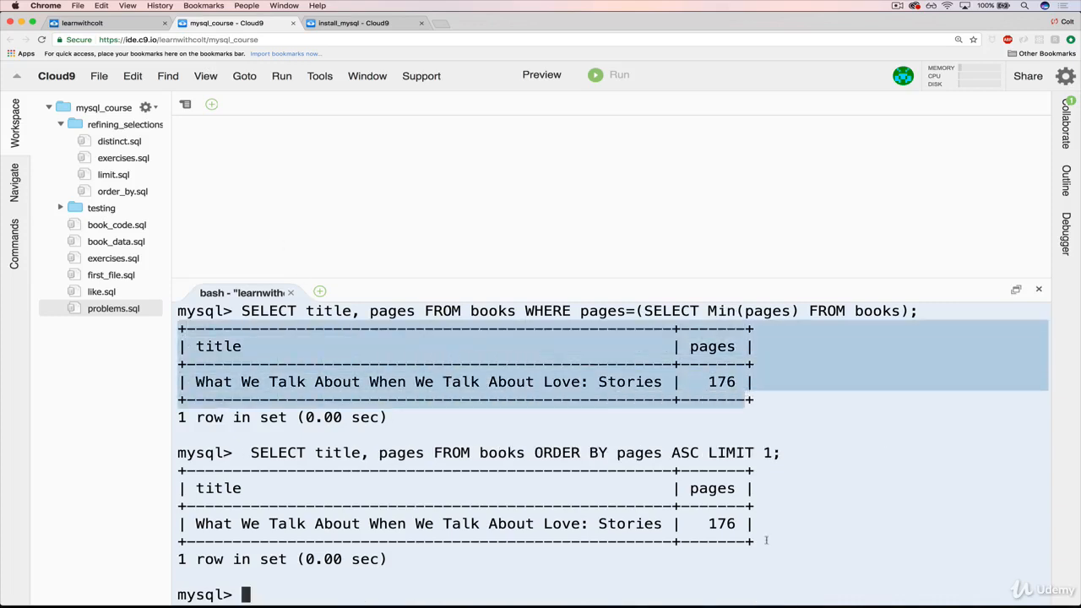
pyautogui.scroll(-3)
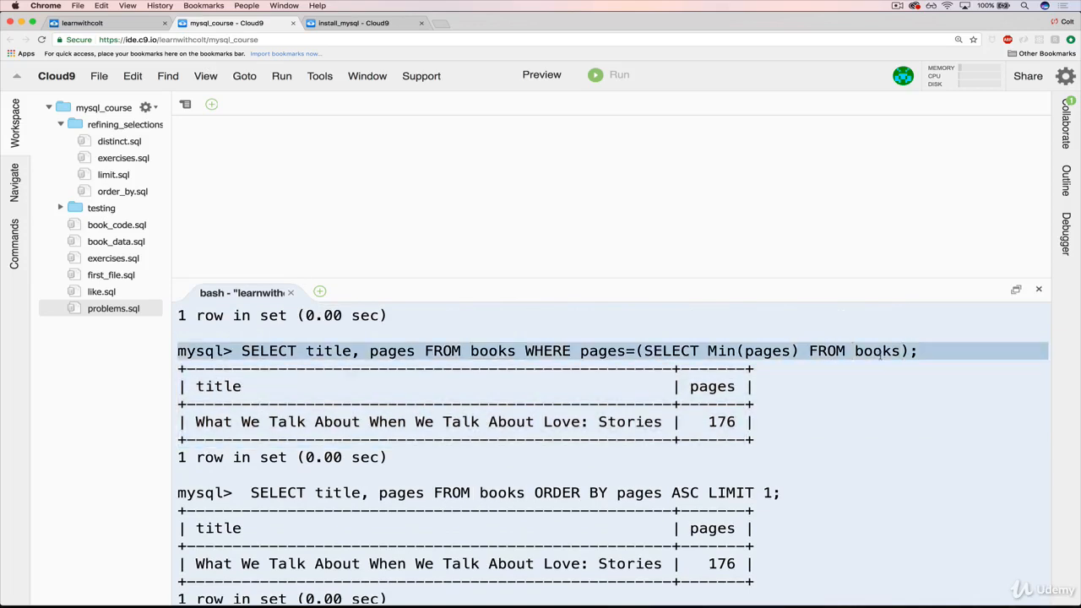
pyautogui.moveTo(644, 349); pyautogui.dragTo(904, 349)
pyautogui.write('SELECT title, pages FROM books ORDER BY pages DESC LIMIT 1;')
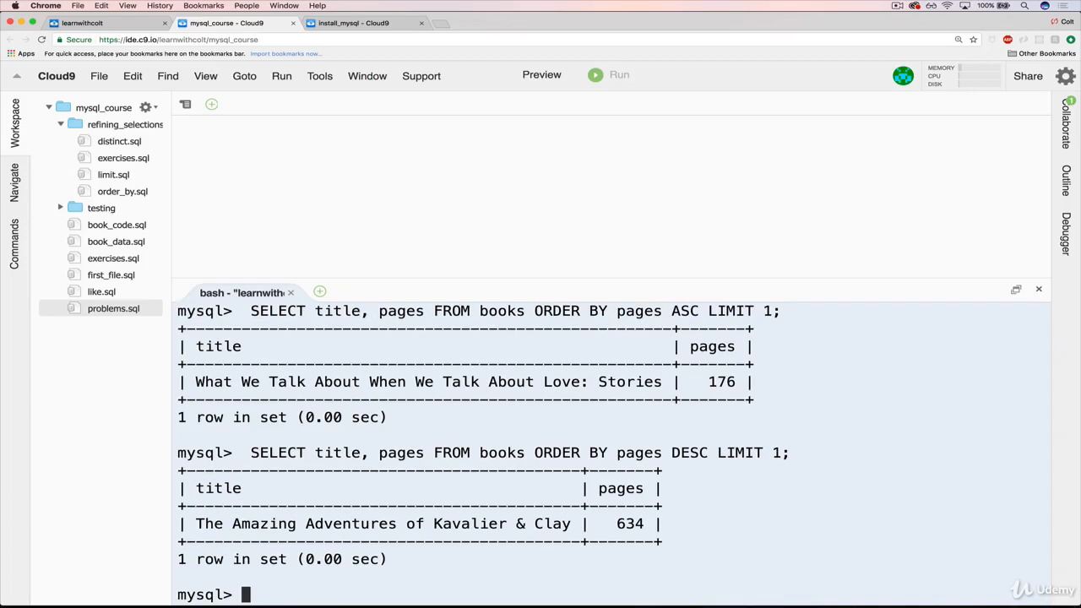
# Run the ORDER BY pages DESC LIMIT 1 version returning Kavalier & Clay at 634 pages.
pyautogui.doubleClick(689, 453)
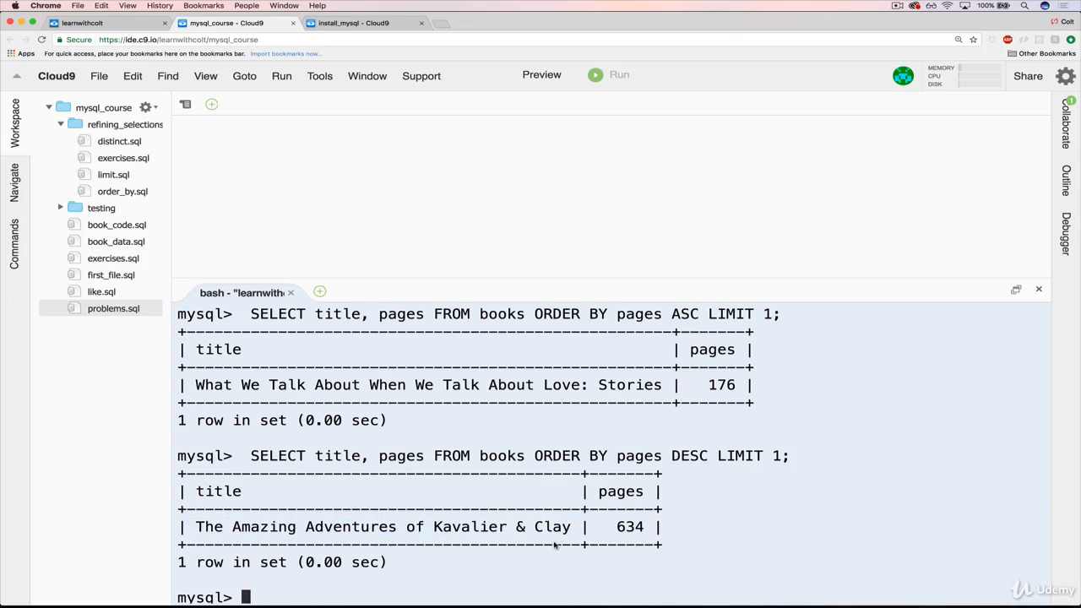
pyautogui.moveTo(623, 537)
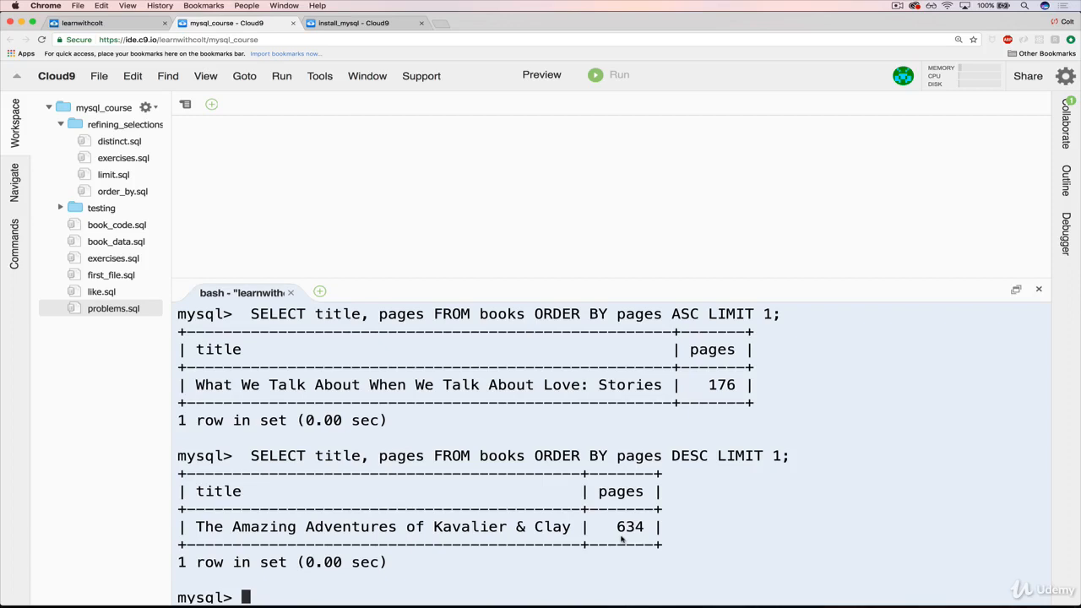
pyautogui.write('SELECT')
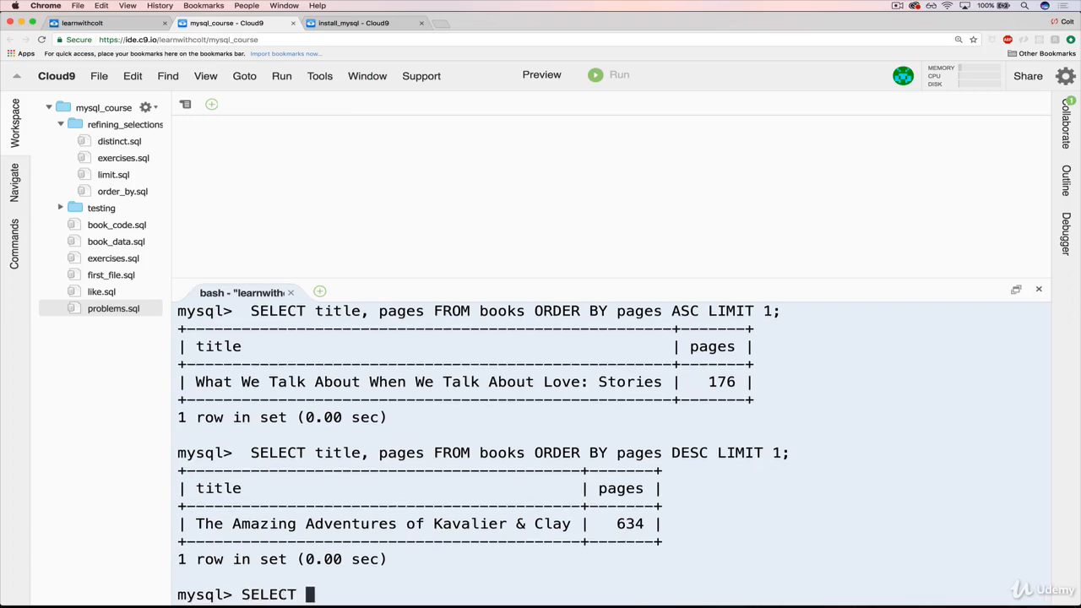
pyautogui.write('Min(year), title,')
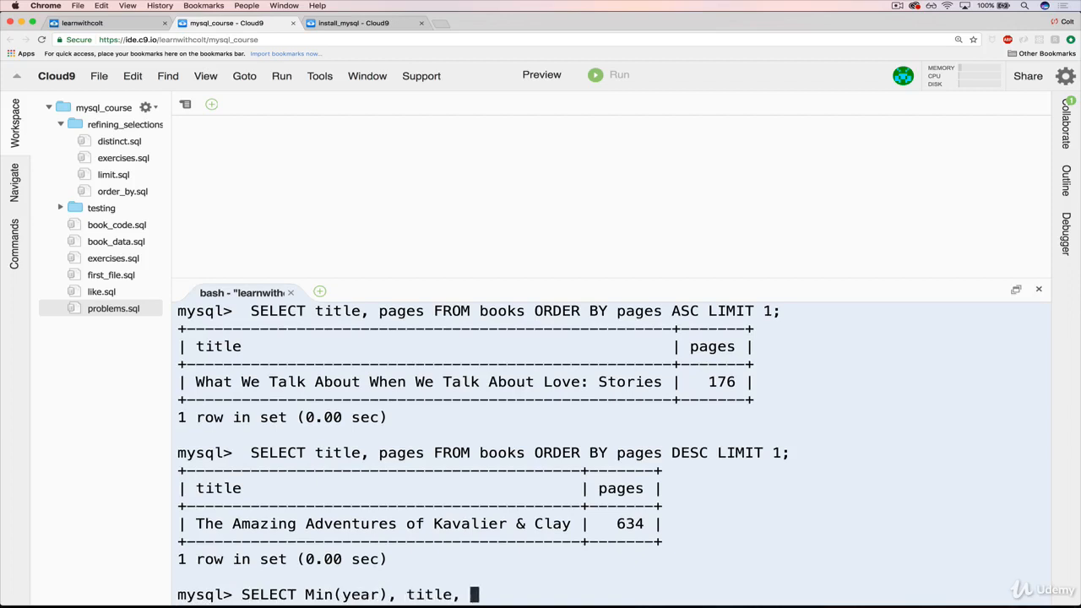
pyautogui.write('stock_quanity')
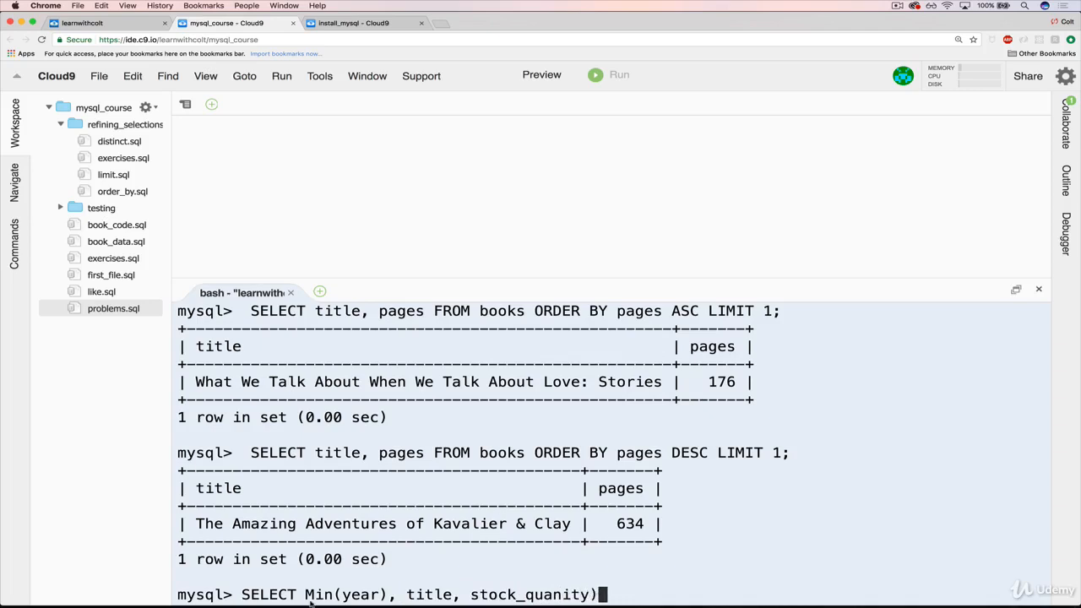
pyautogui.doubleClick(341, 595)
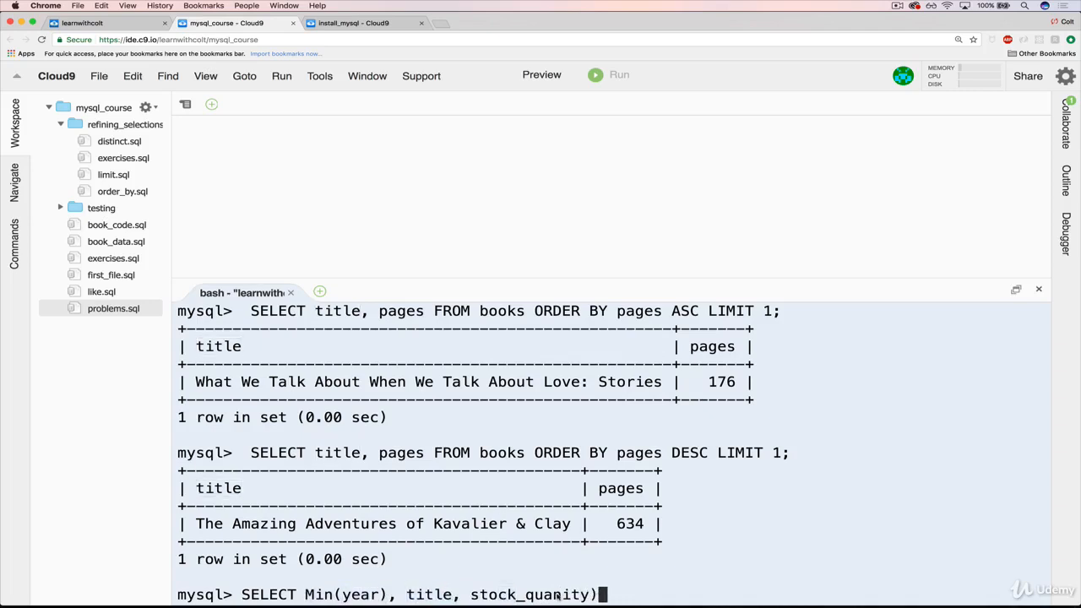
pyautogui.press('Backspace')
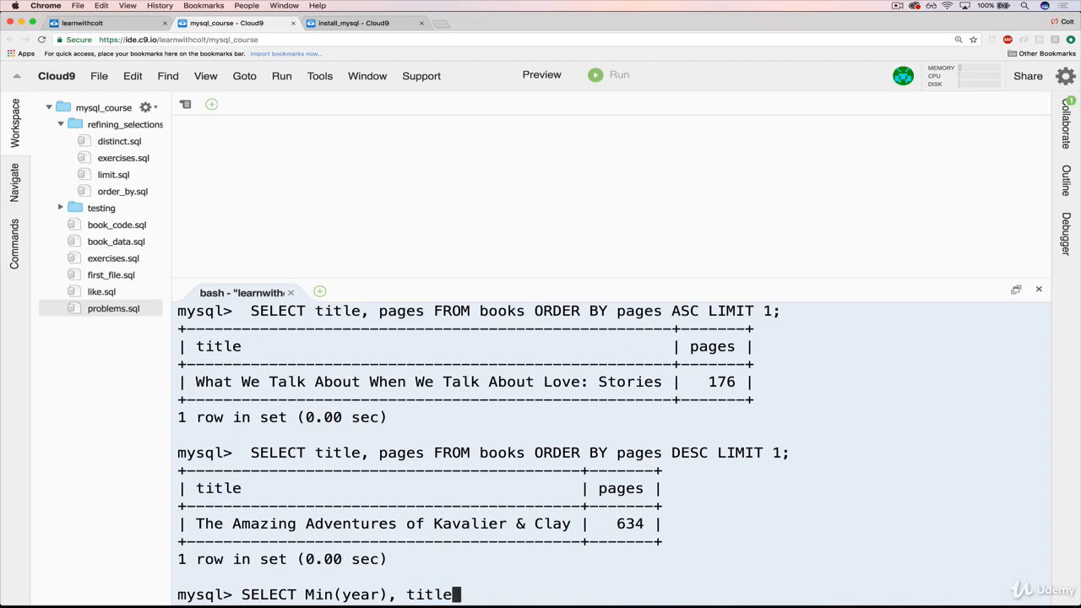
pyautogui.press('ctrl+c')
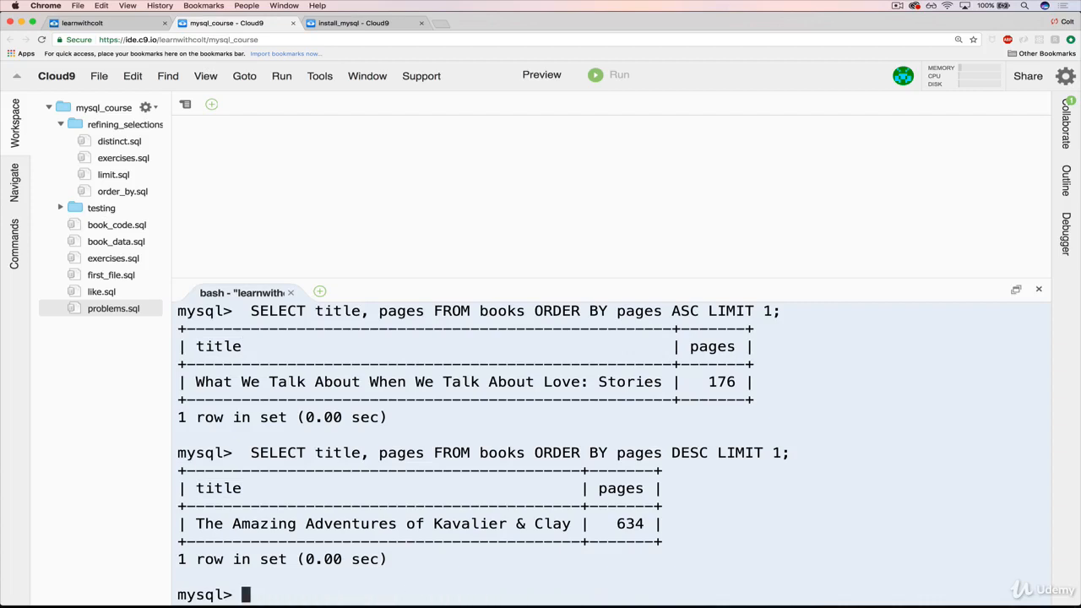